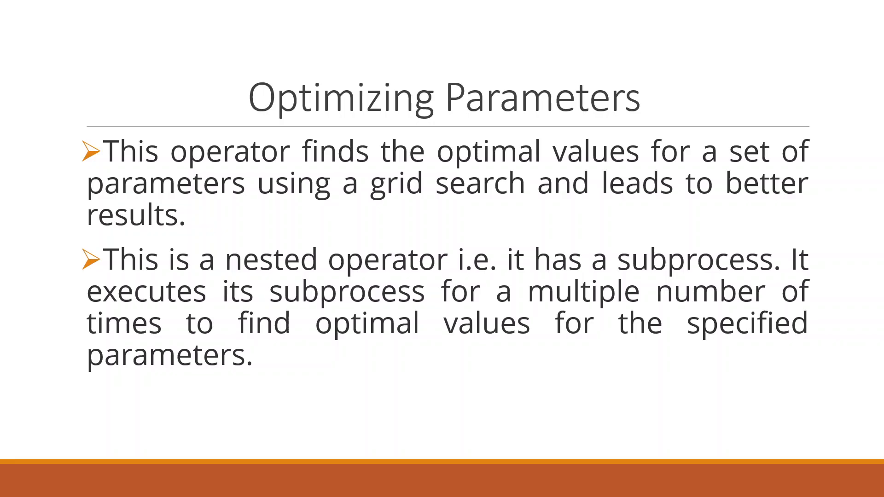
Exit the slide show back to editing the Optimizing Parameters slide.
{"action": "key", "text": "Escape"}
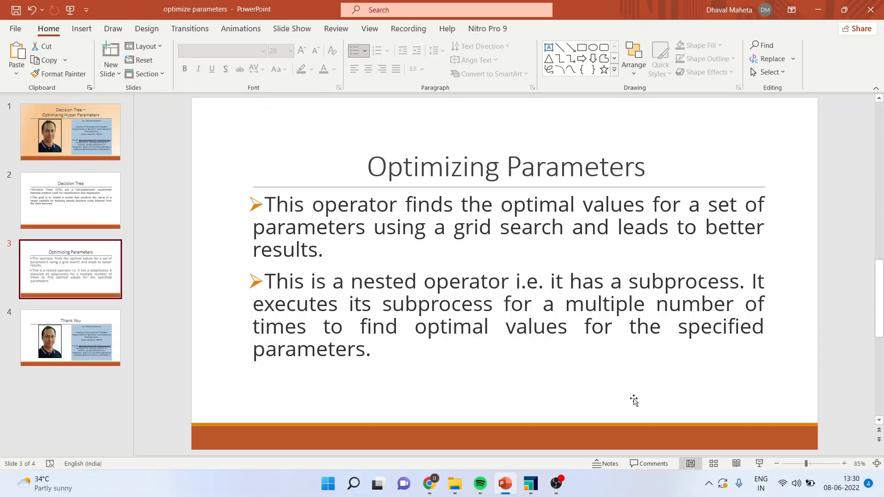
Place the fruits-and-vegetables-train dataset into the RapidMiner process.
{"action": "left_click", "coordinate": [529, 484]}
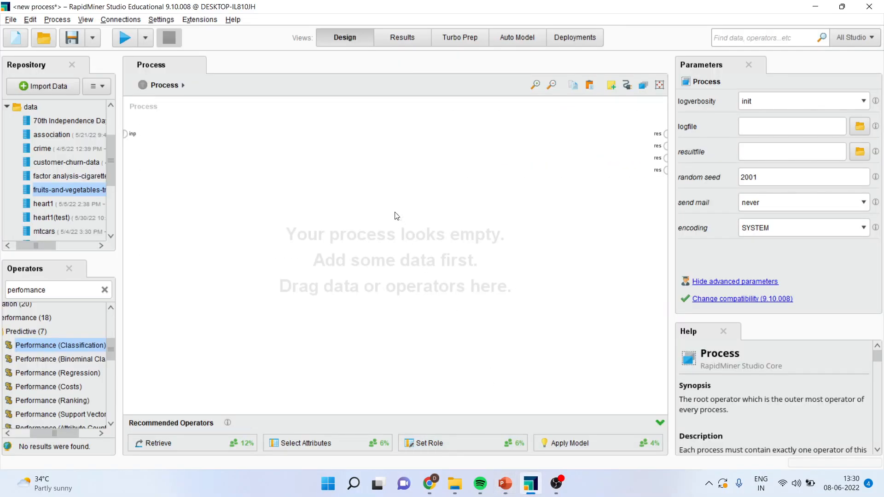
{"action": "mouse_move", "coordinate": [403, 281]}
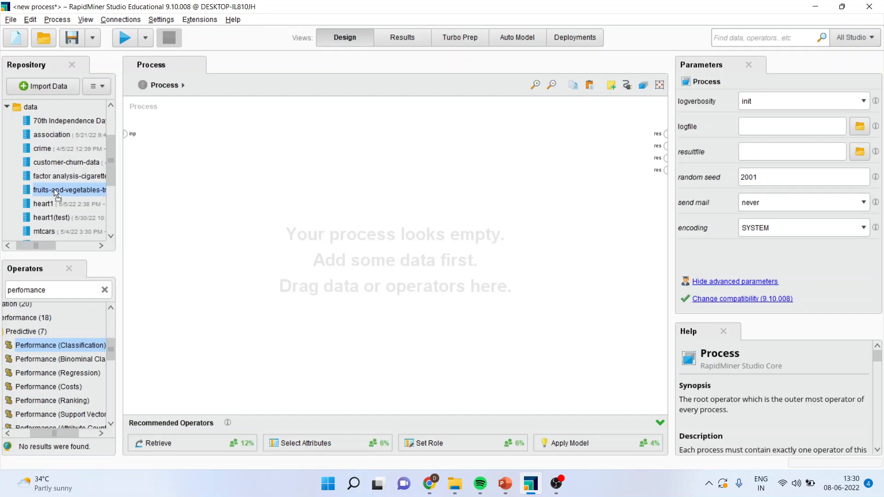
{"action": "left_click_drag", "start_coordinate": [56, 190], "coordinate": [175, 141]}
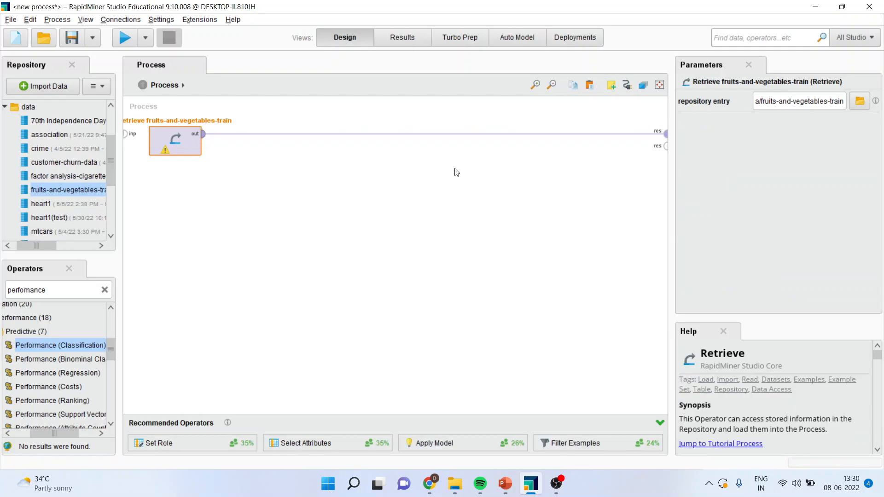
Run the process to view the 35-example, 11-attribute training set.
{"action": "left_click", "coordinate": [125, 38]}
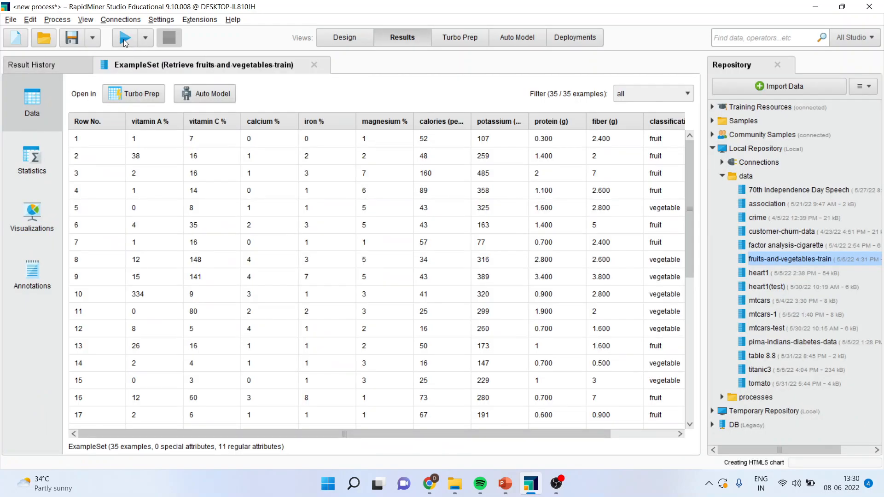
{"action": "mouse_move", "coordinate": [124, 37]}
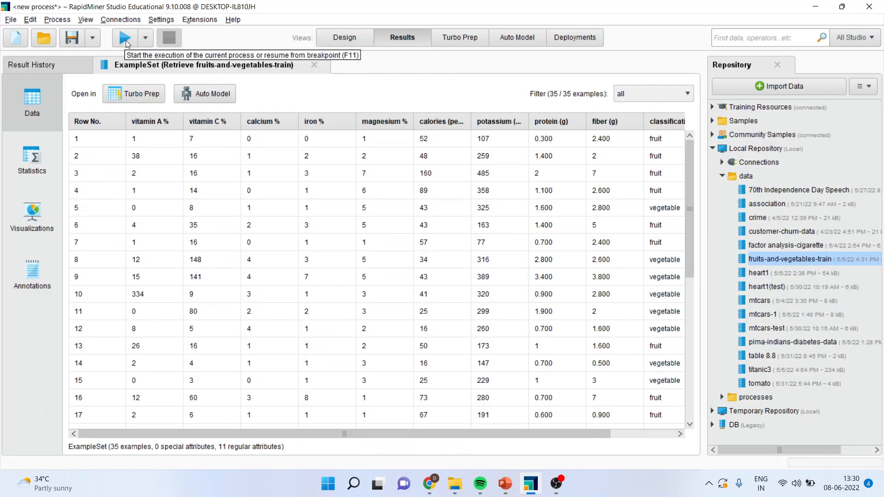
{"action": "mouse_move", "coordinate": [171, 135]}
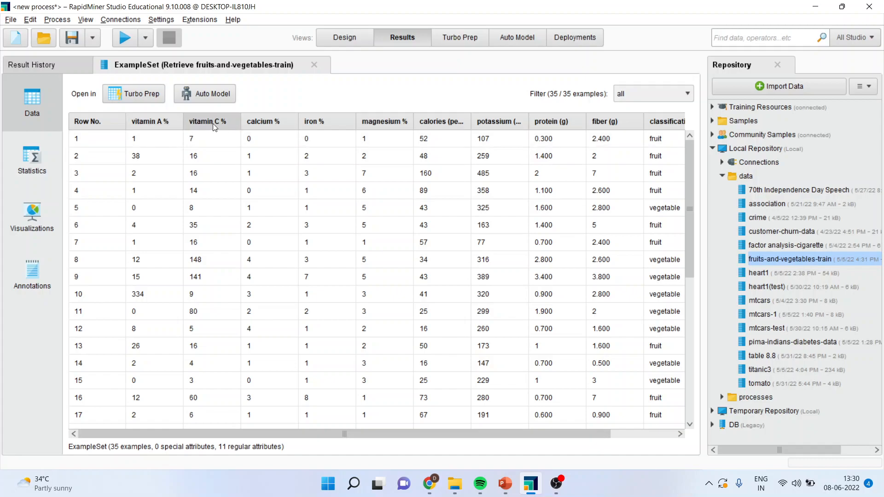
{"action": "mouse_move", "coordinate": [385, 122]}
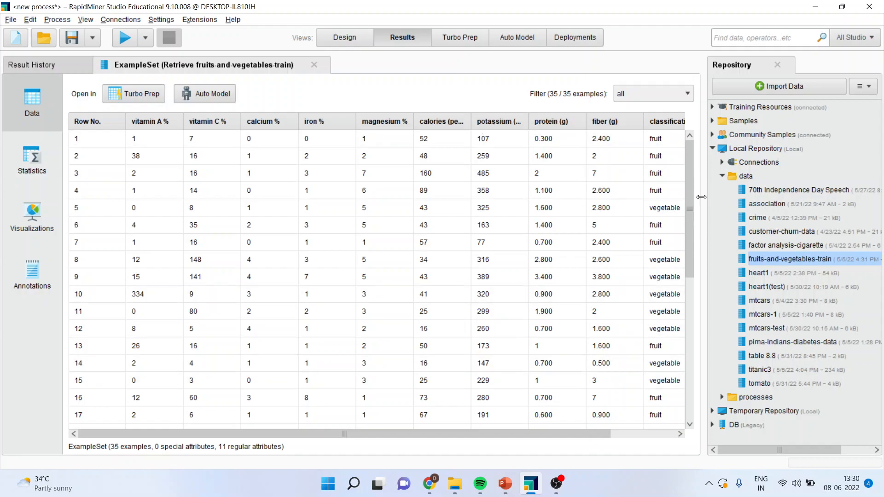
{"action": "mouse_move", "coordinate": [662, 125]}
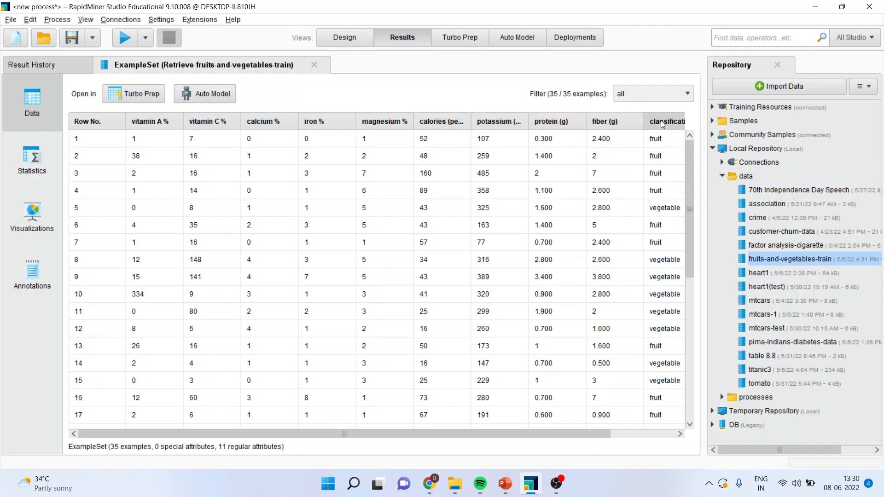
{"action": "mouse_move", "coordinate": [666, 123]}
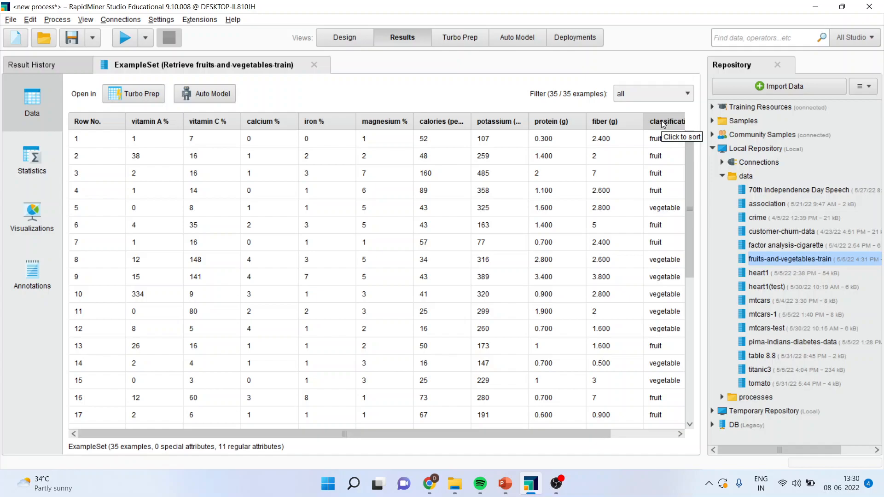
{"action": "mouse_move", "coordinate": [624, 140]}
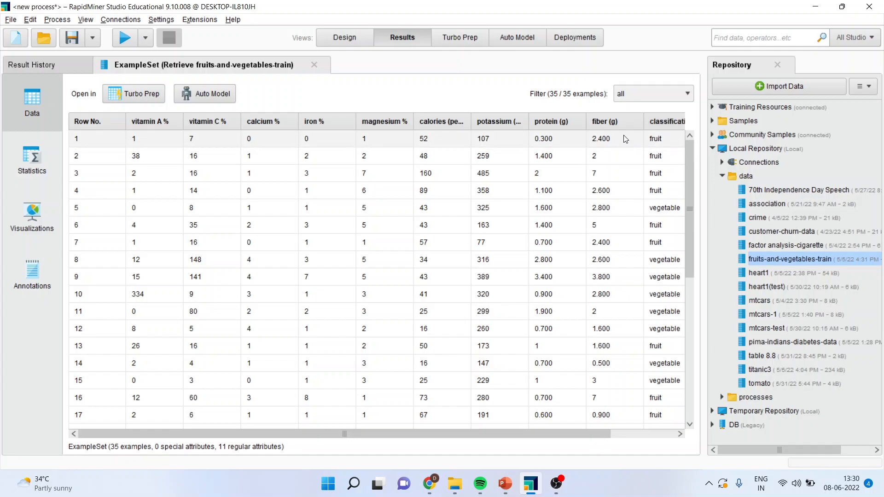
{"action": "mouse_move", "coordinate": [569, 145]}
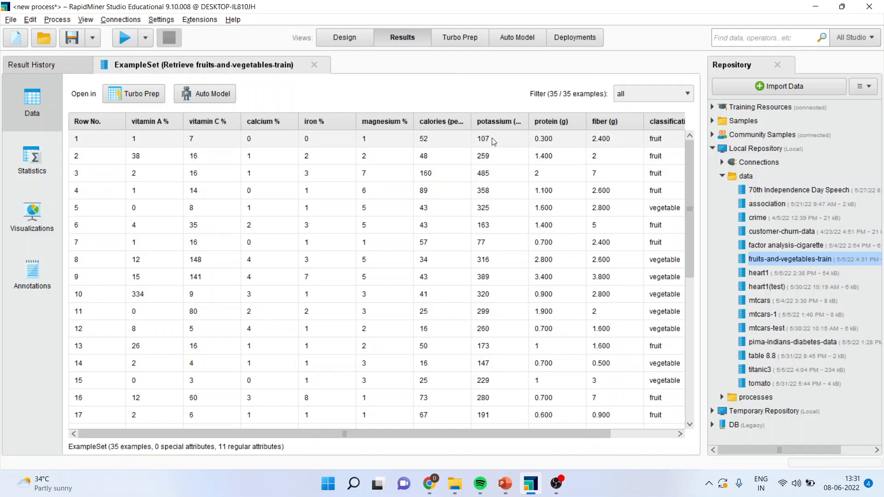
{"action": "mouse_move", "coordinate": [345, 109]}
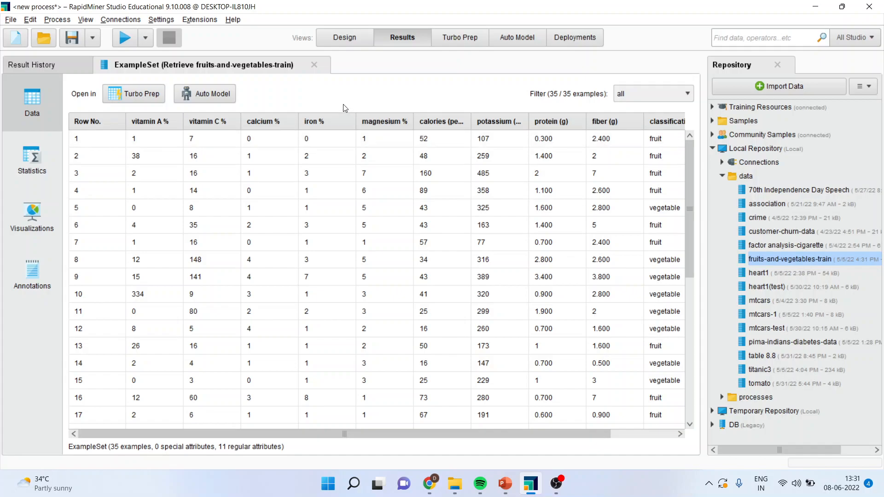
Add a Select Attributes operator after the Retrieve step via an 'attr' search.
{"action": "left_click", "coordinate": [345, 37]}
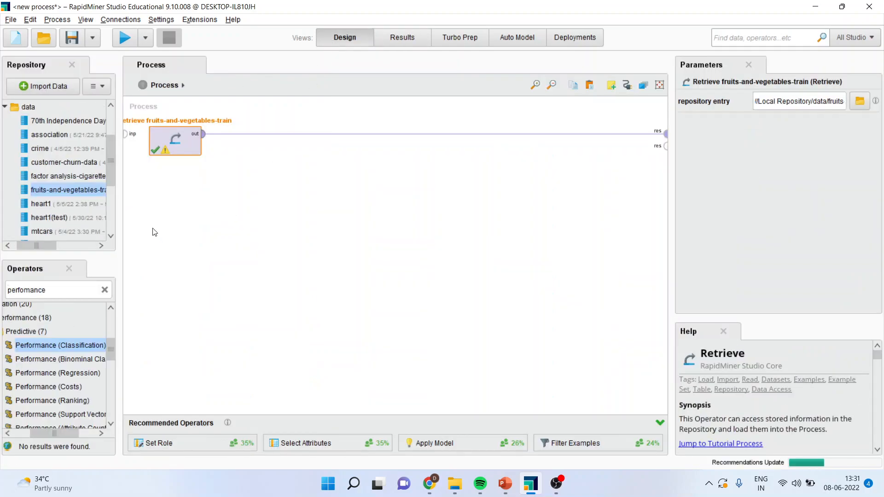
{"action": "left_click", "coordinate": [51, 290]}
{"action": "type", "text": "select"}
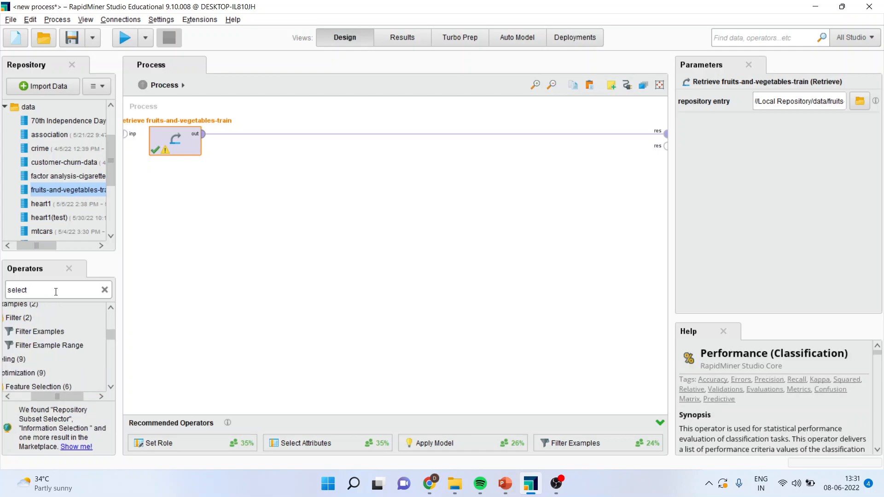
{"action": "type", "text": "attr"}
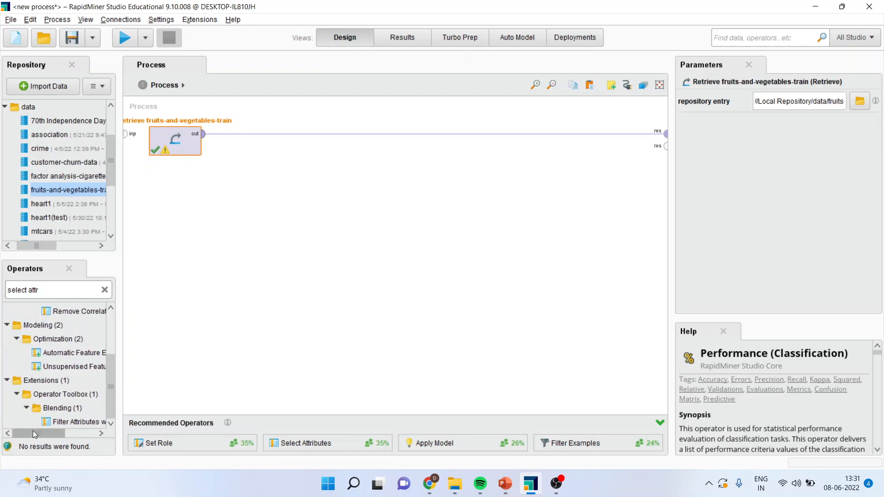
{"action": "scroll", "scroll_direction": "up", "scroll_amount": 3}
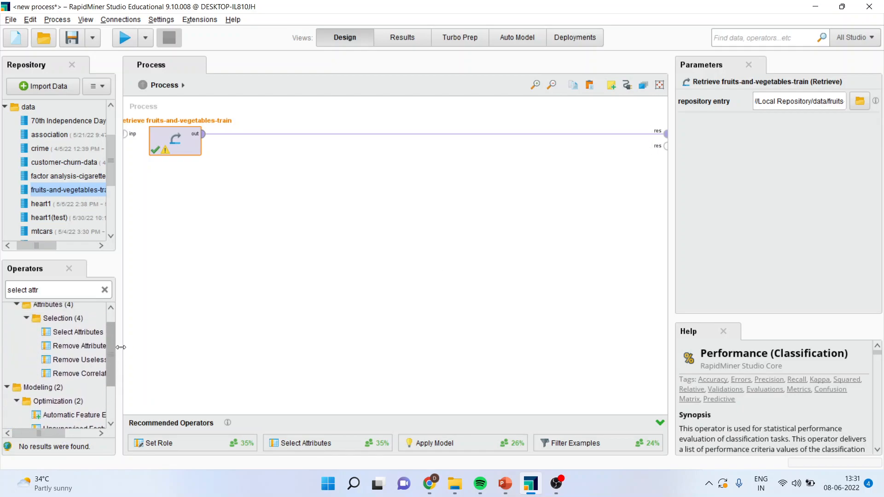
{"action": "left_click", "coordinate": [77, 335]}
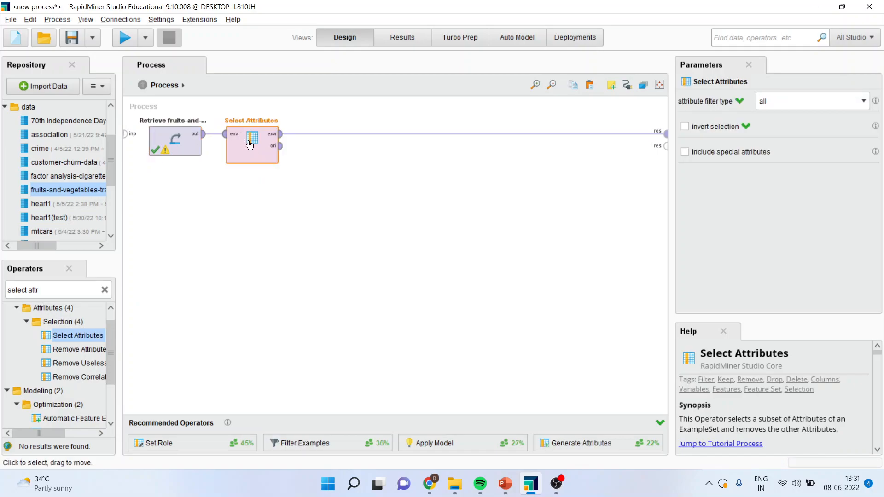
{"action": "mouse_move", "coordinate": [848, 105]}
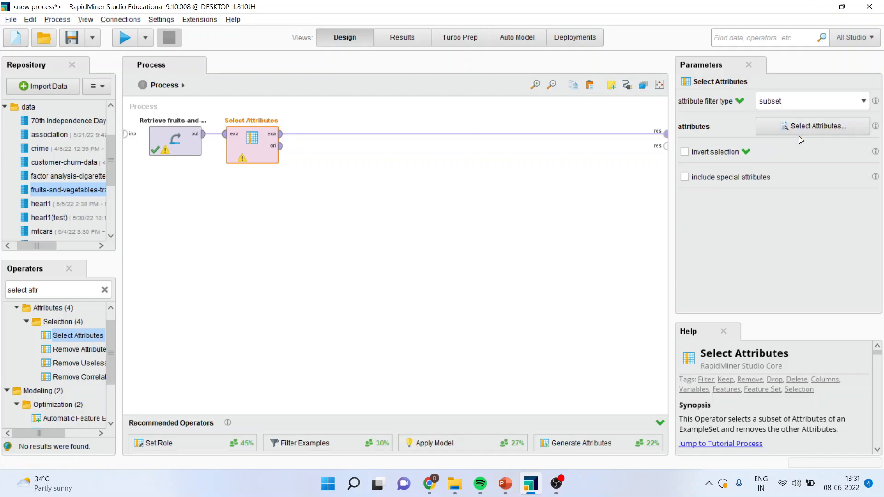
Keep every attribute except name in the Select Attributes subset.
{"action": "left_click", "coordinate": [818, 126]}
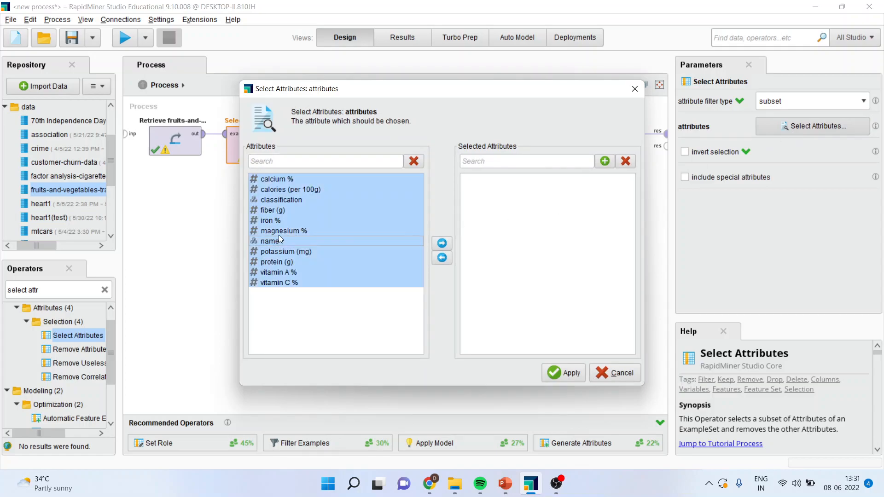
{"action": "left_click", "coordinate": [442, 243]}
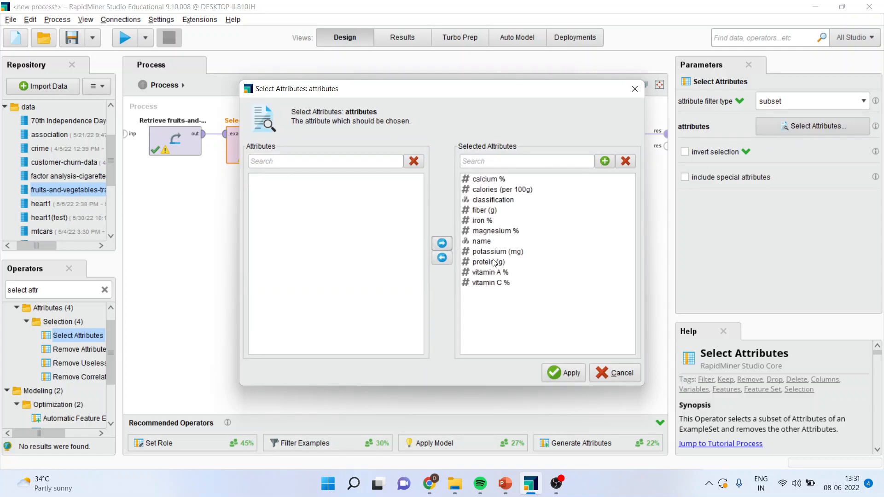
{"action": "left_click", "coordinate": [441, 258]}
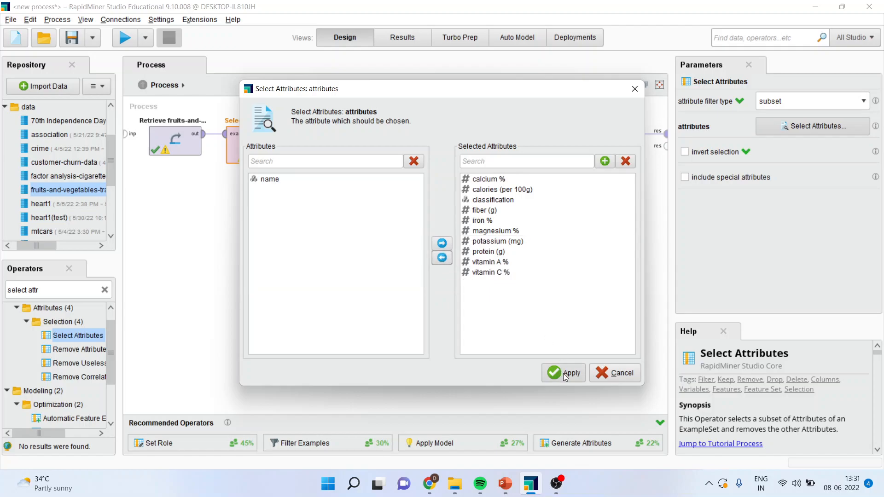
{"action": "left_click", "coordinate": [563, 373]}
{"action": "type", "text": "set ro"}
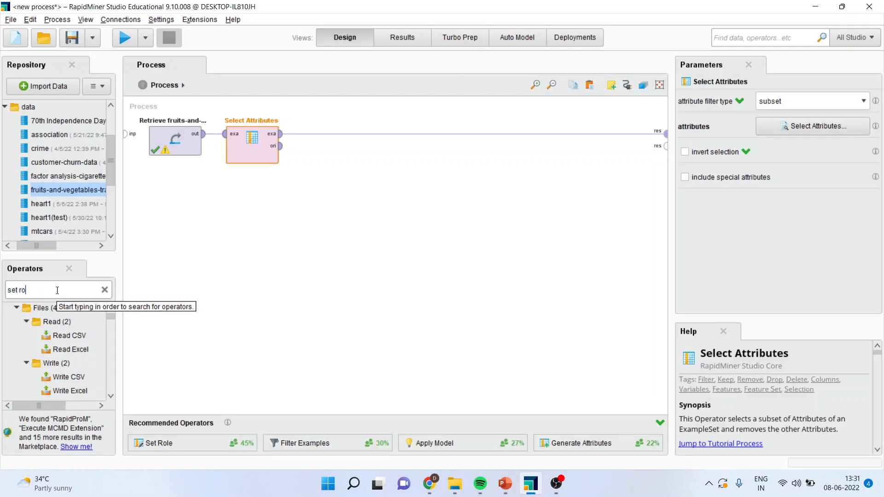
Add a Set Role operator after Select Attributes.
{"action": "type", "text": "le"}
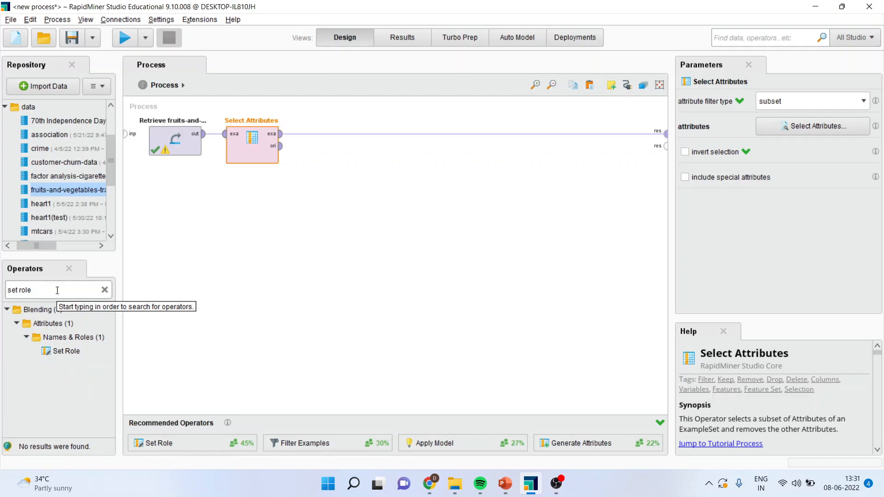
{"action": "left_click", "coordinate": [65, 351]}
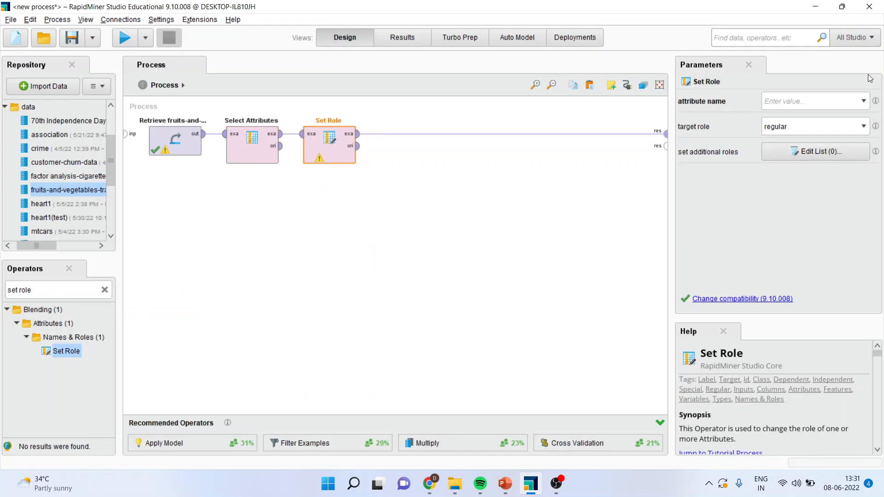
Make classification the label attribute in Set Role.
{"action": "left_click", "coordinate": [862, 100]}
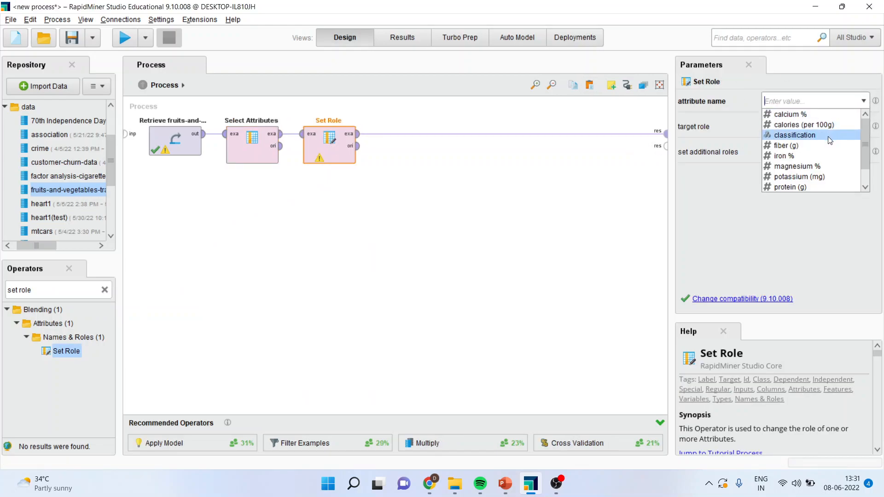
{"action": "left_click", "coordinate": [795, 135]}
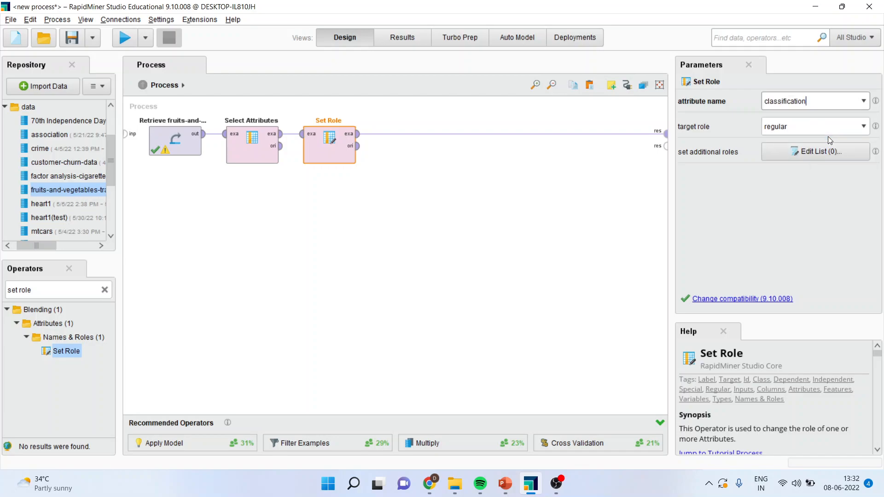
{"action": "left_click", "coordinate": [863, 126]}
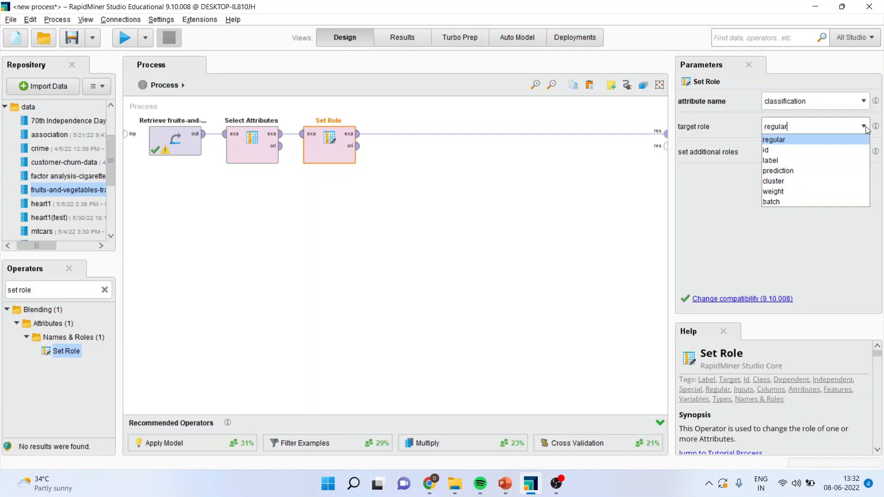
{"action": "left_click", "coordinate": [770, 160]}
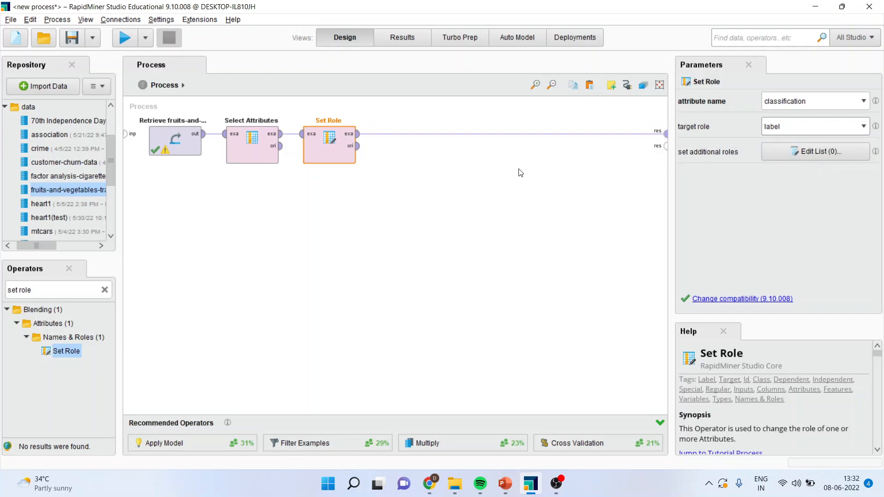
{"action": "mouse_move", "coordinate": [514, 162]}
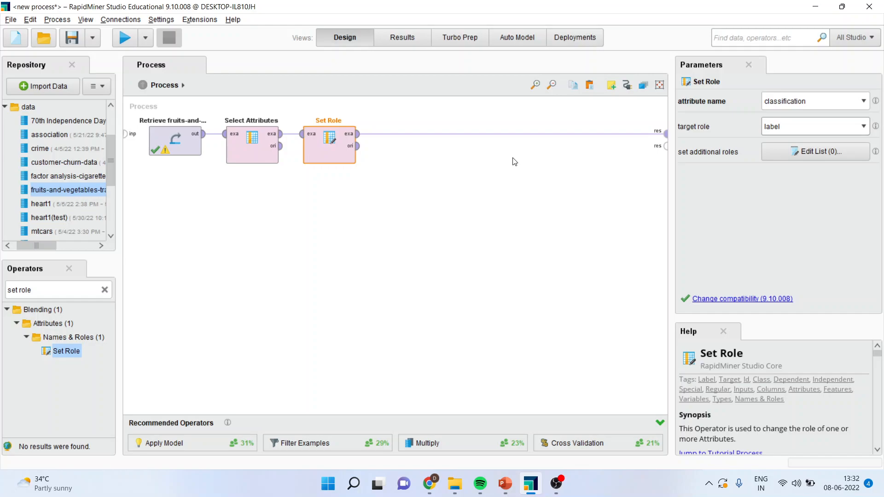
{"action": "left_click", "coordinate": [813, 126]}
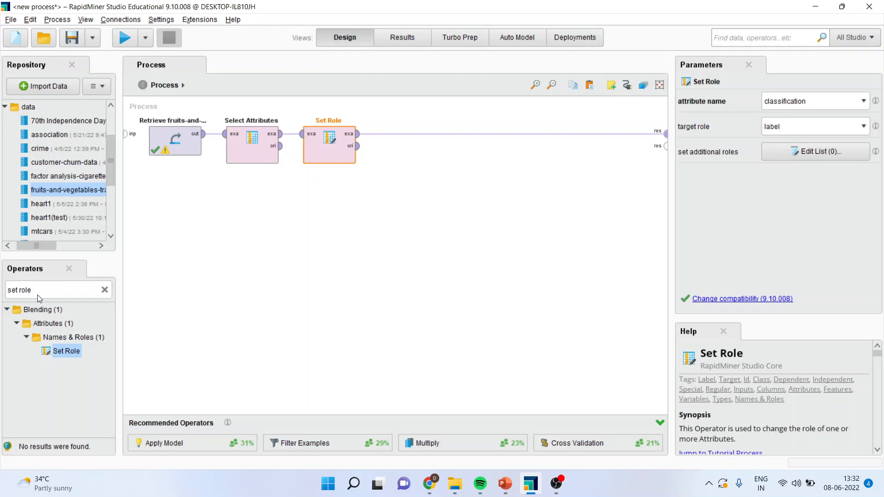
Add Optimize Parameters (Grid) after Set Role via an 'optimi' search.
{"action": "type", "text": "opt"}
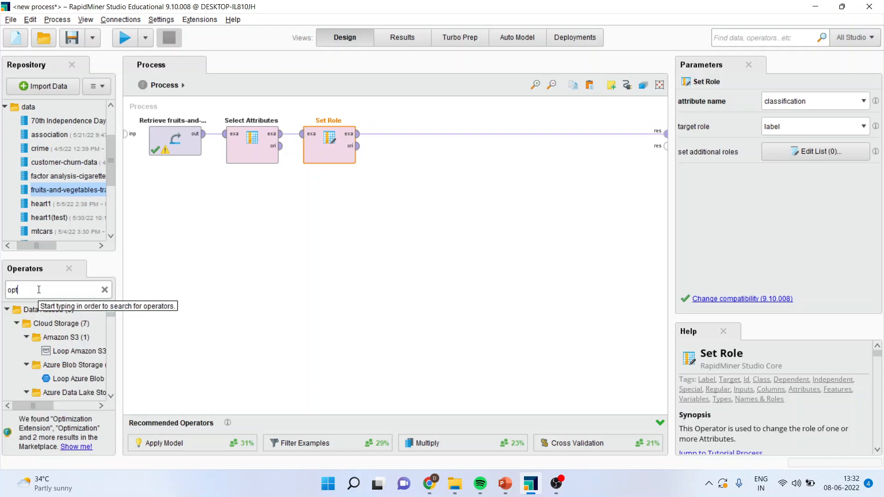
{"action": "type", "text": "imi"}
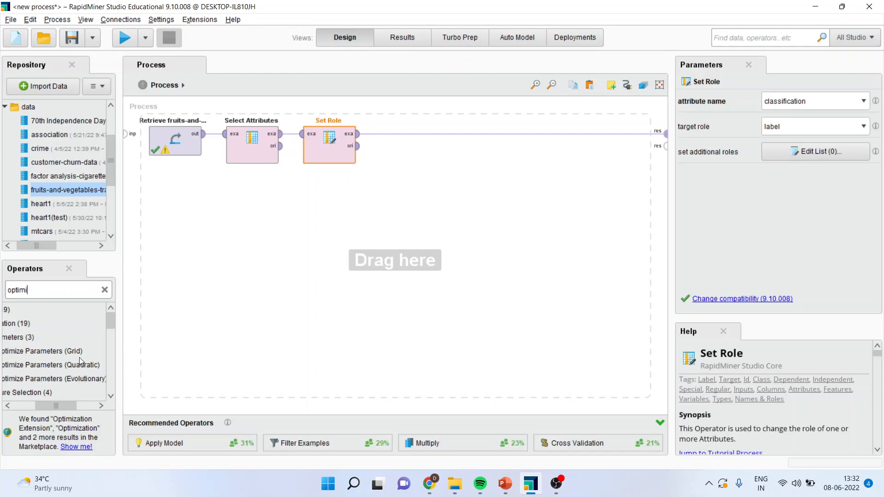
{"action": "left_click", "coordinate": [42, 351]}
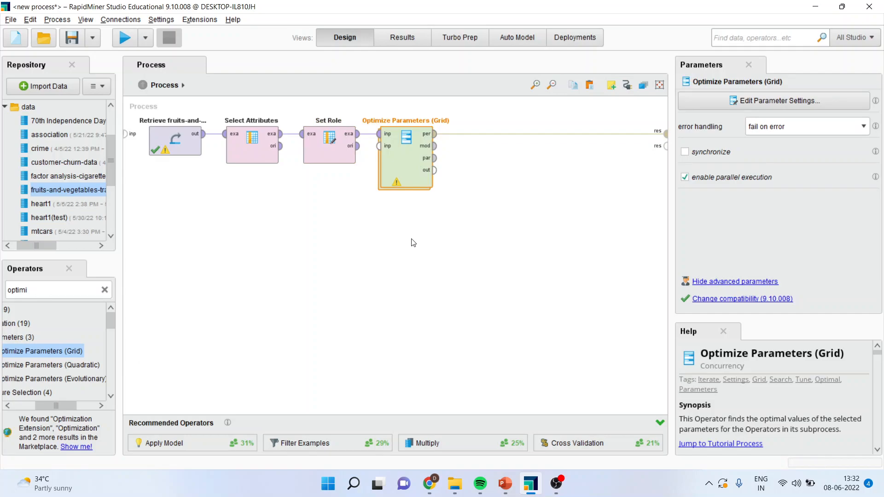
{"action": "mouse_move", "coordinate": [415, 199]}
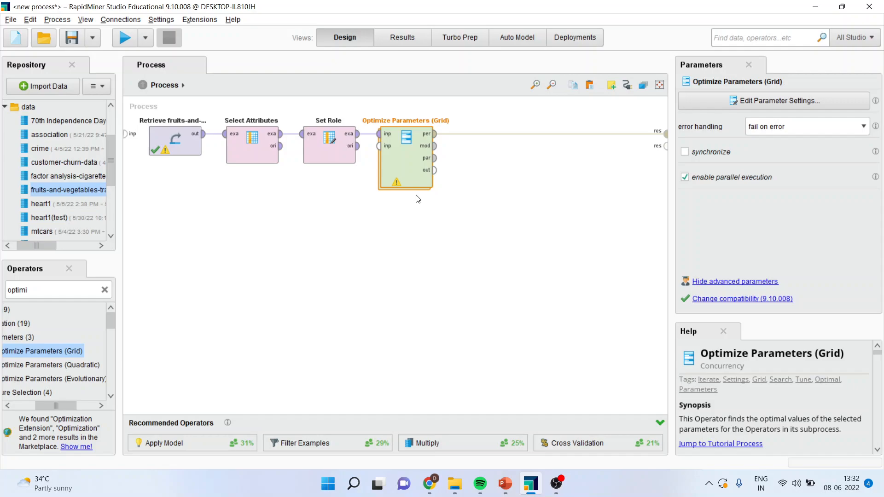
{"action": "mouse_move", "coordinate": [403, 202]}
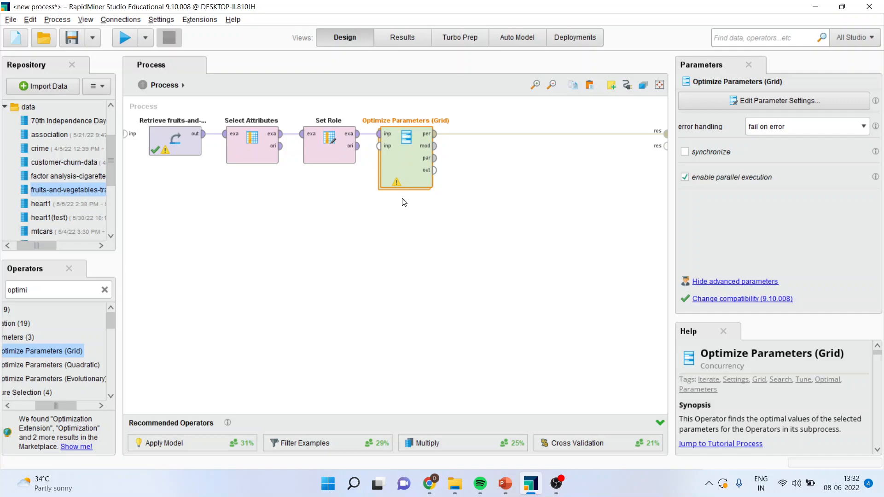
{"action": "mouse_move", "coordinate": [434, 145]}
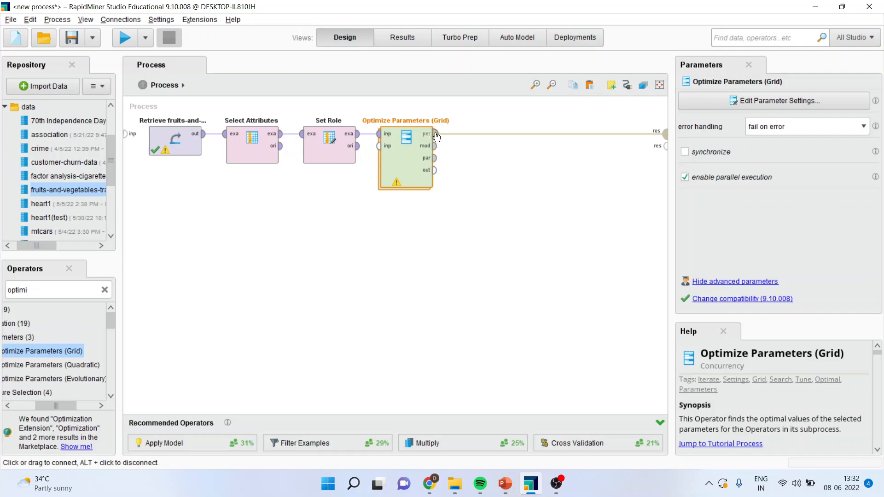
{"action": "mouse_move", "coordinate": [434, 134]}
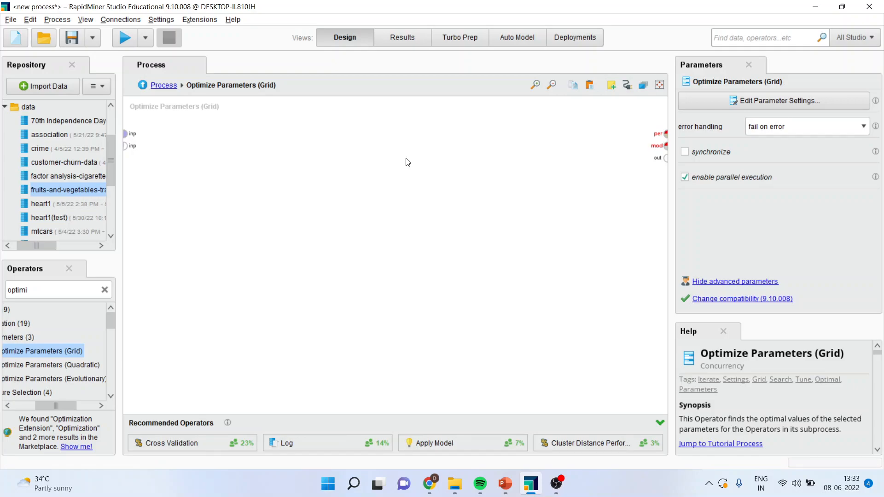
Add Split Data and a Decision Tree inside the optimizer subprocess.
{"action": "left_click", "coordinate": [50, 290]}
{"action": "type", "text": "split d"}
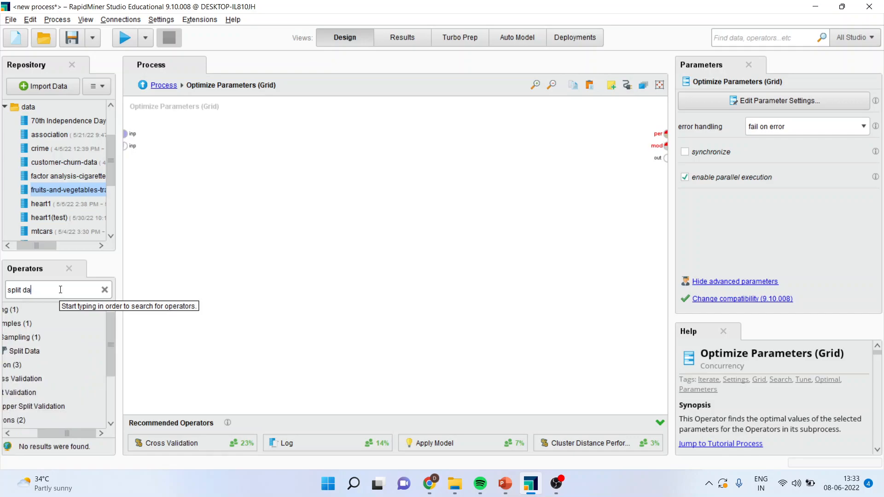
{"action": "type", "text": "a"}
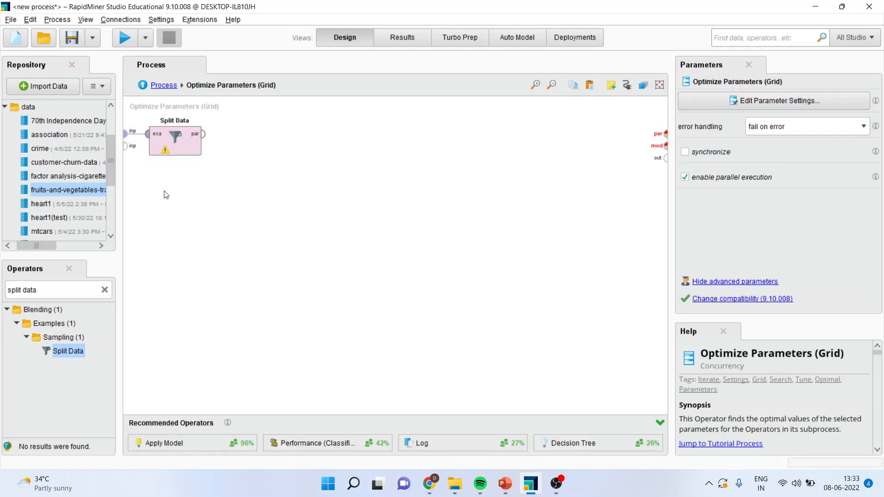
{"action": "left_click", "coordinate": [50, 291]}
{"action": "type", "text": "d"}
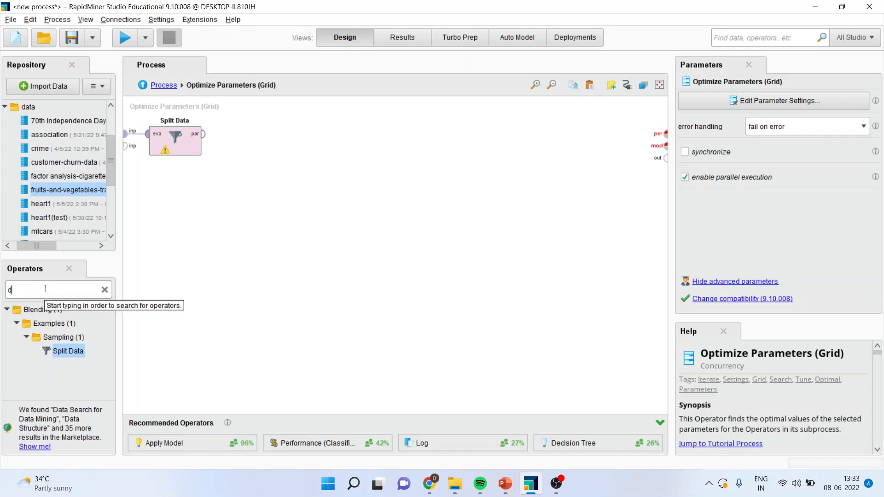
{"action": "type", "text": "ecision"}
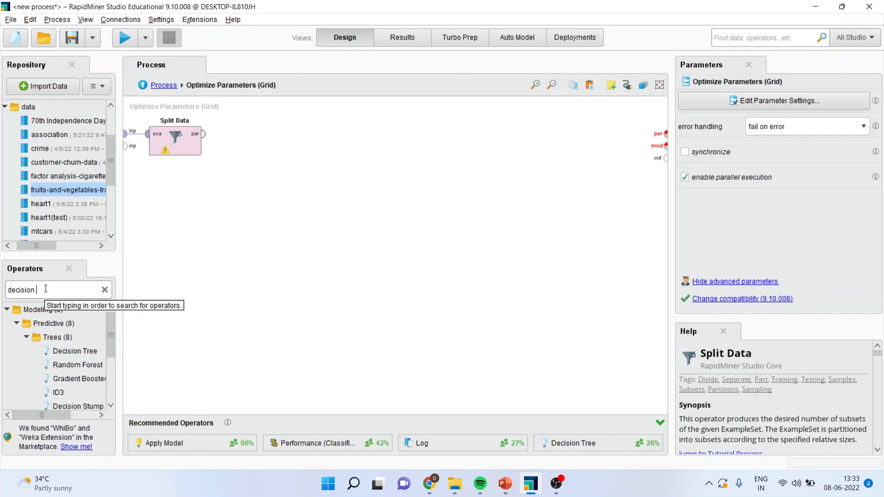
{"action": "left_click", "coordinate": [72, 351]}
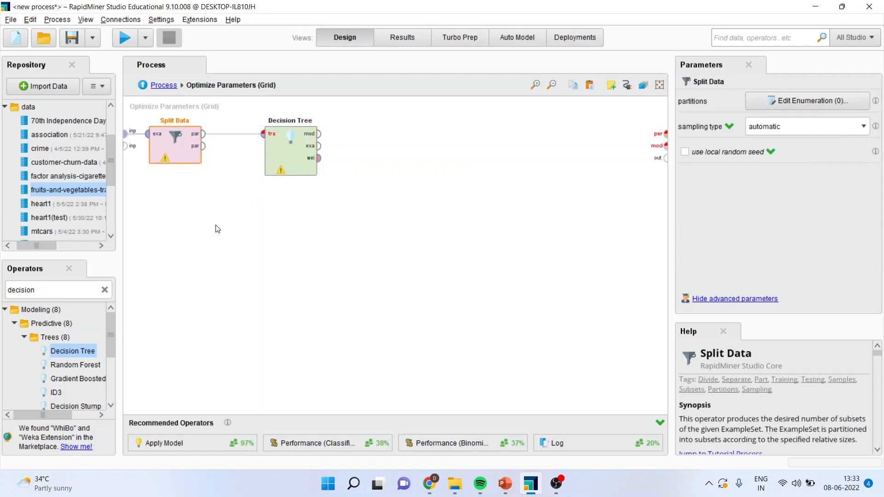
Add Apply Model below the tree and start wiring the tree's model output.
{"action": "left_click", "coordinate": [56, 291]}
{"action": "type", "text": "apply model"}
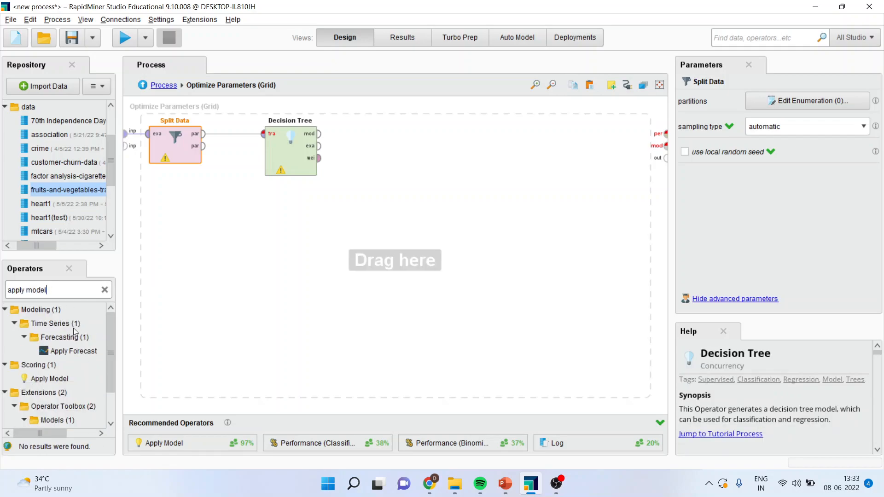
{"action": "left_click", "coordinate": [50, 379]}
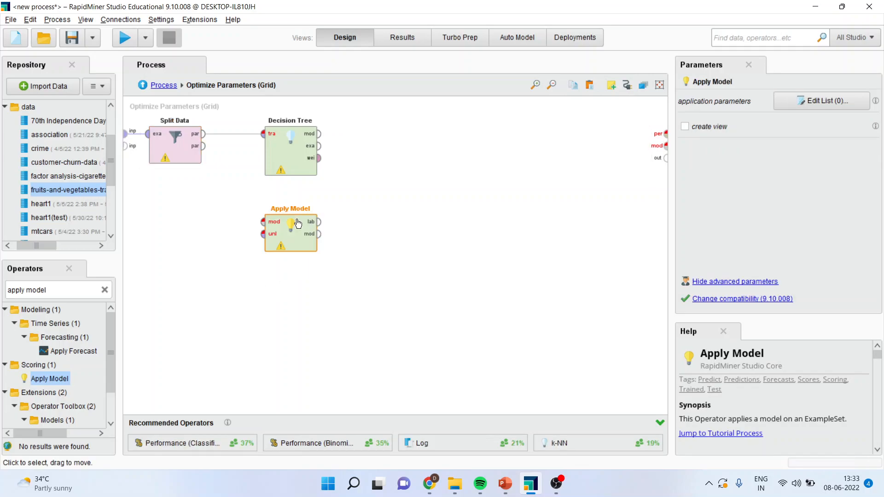
{"action": "mouse_move", "coordinate": [320, 135]}
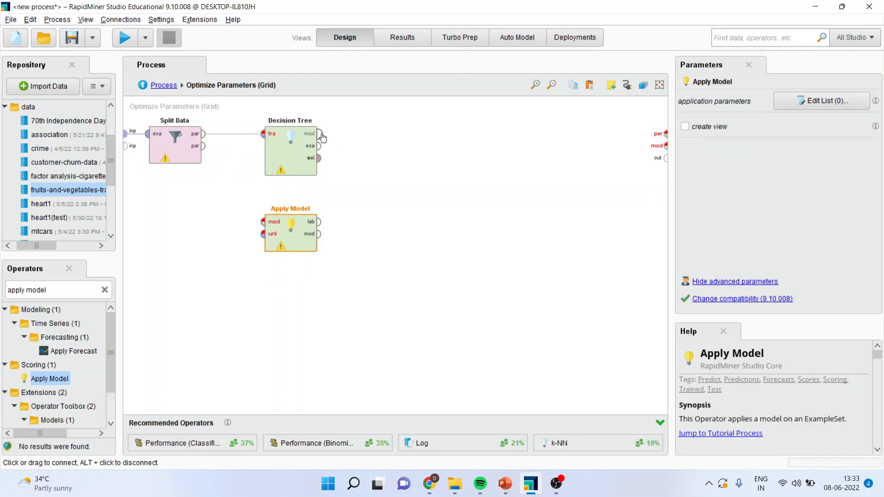
{"action": "left_click", "coordinate": [290, 149]}
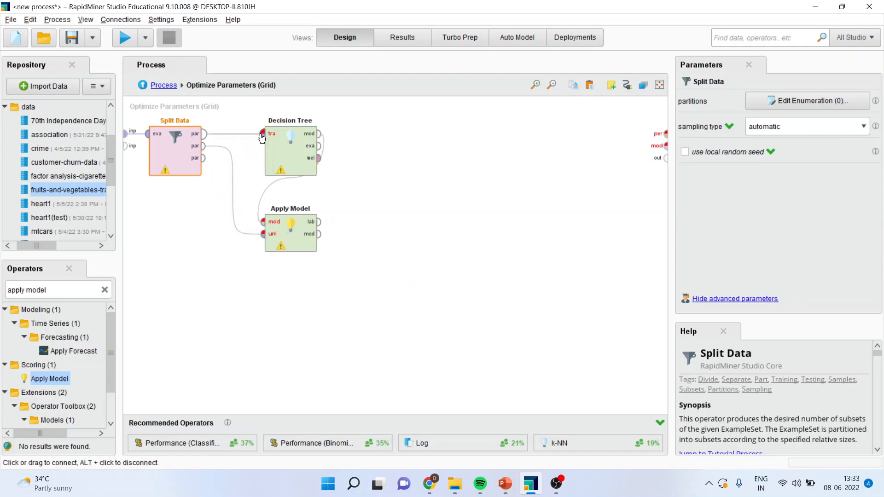
{"action": "mouse_move", "coordinate": [261, 133]}
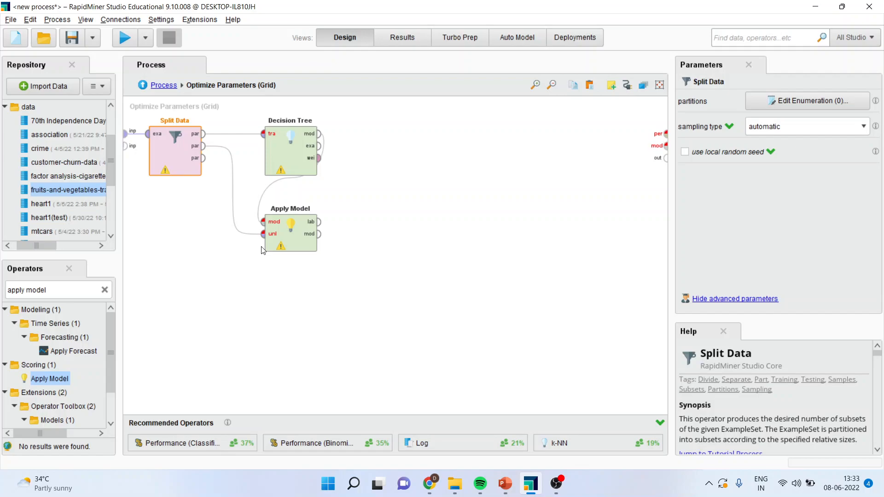
{"action": "mouse_move", "coordinate": [187, 157]}
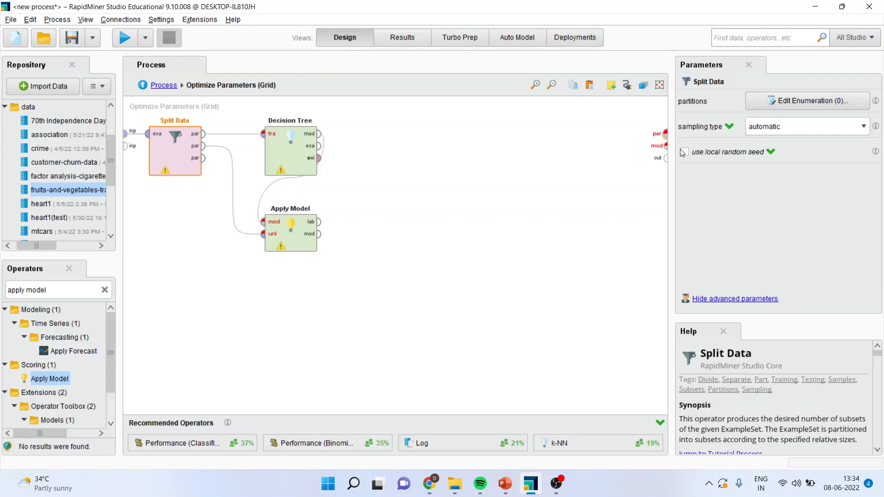
Bring up Split Data's partitions enumeration list.
{"action": "left_click", "coordinate": [808, 101]}
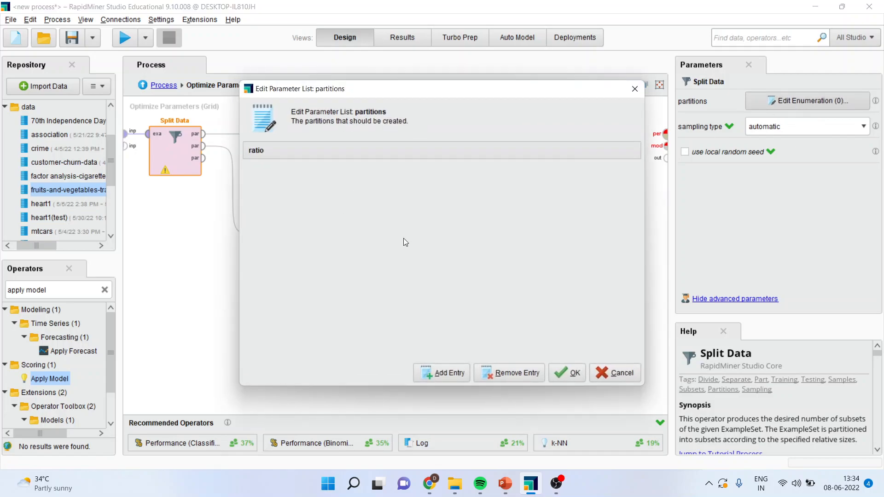
{"action": "mouse_move", "coordinate": [431, 290]}
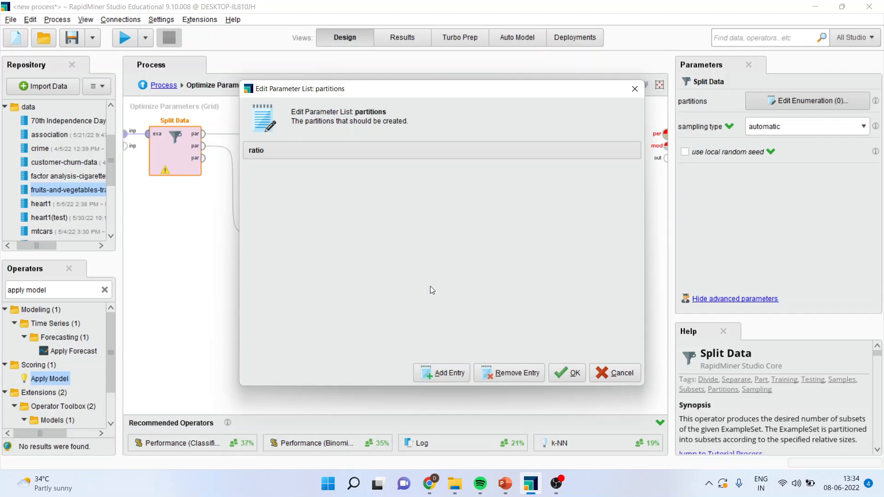
Enter two partition ratios, 0.7 and 0.3, for Split Data.
{"action": "left_click", "coordinate": [441, 373]}
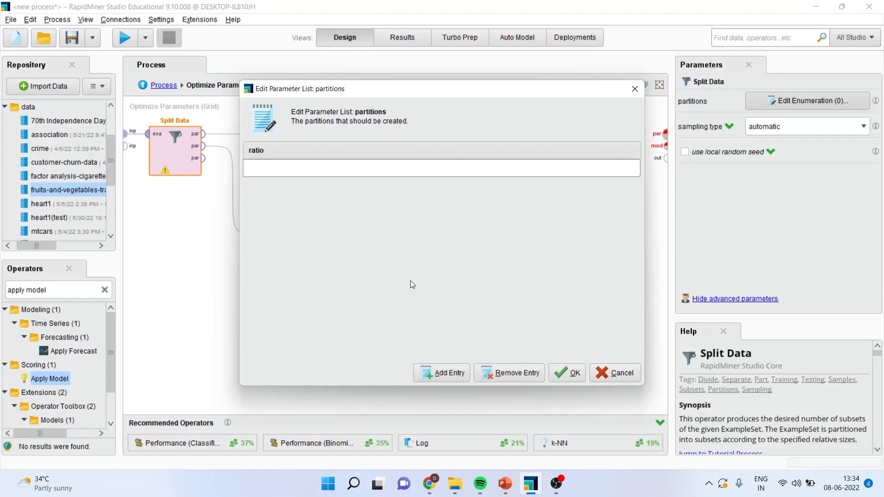
{"action": "type", "text": "0.7"}
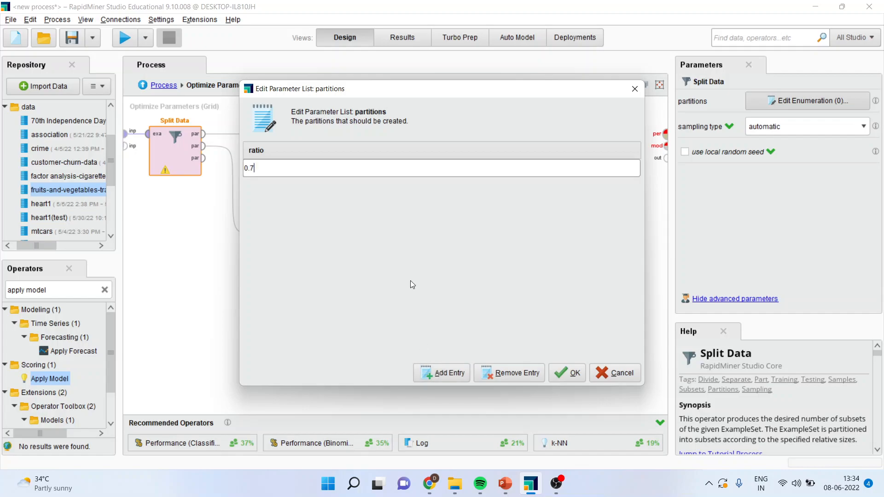
{"action": "left_click", "coordinate": [447, 374]}
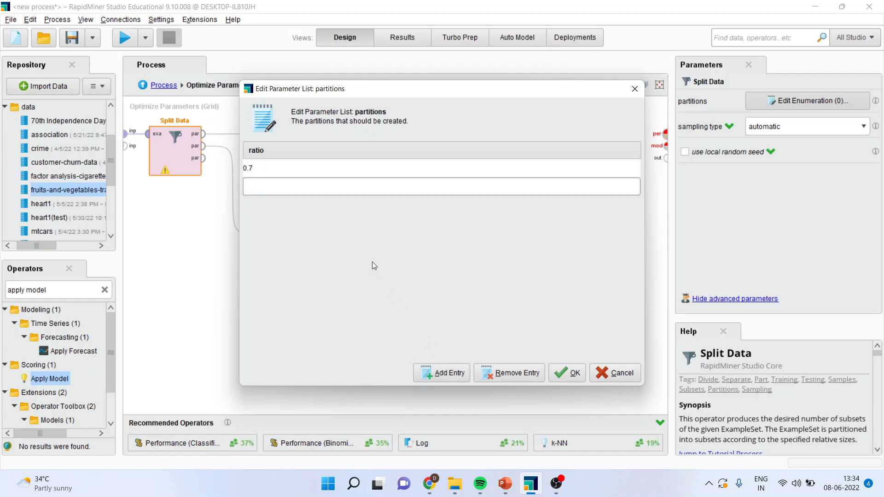
{"action": "type", "text": "0.3"}
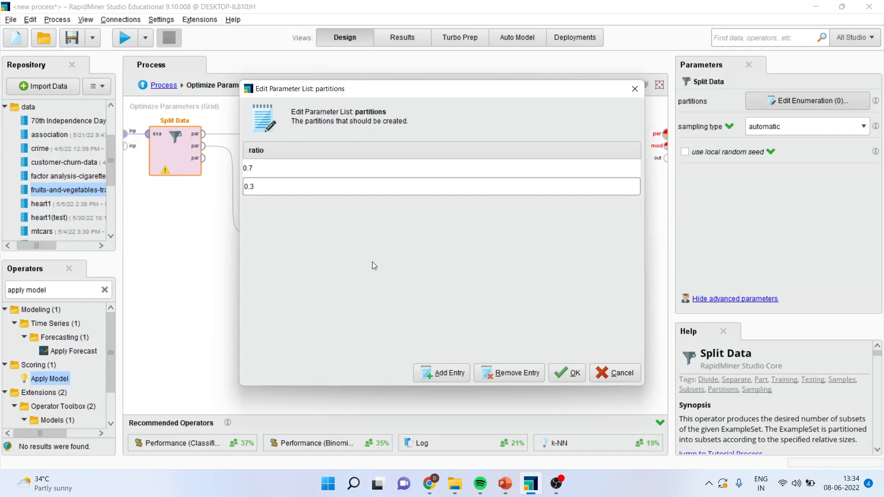
{"action": "left_click", "coordinate": [567, 373]}
{"action": "type", "text": "perfor"}
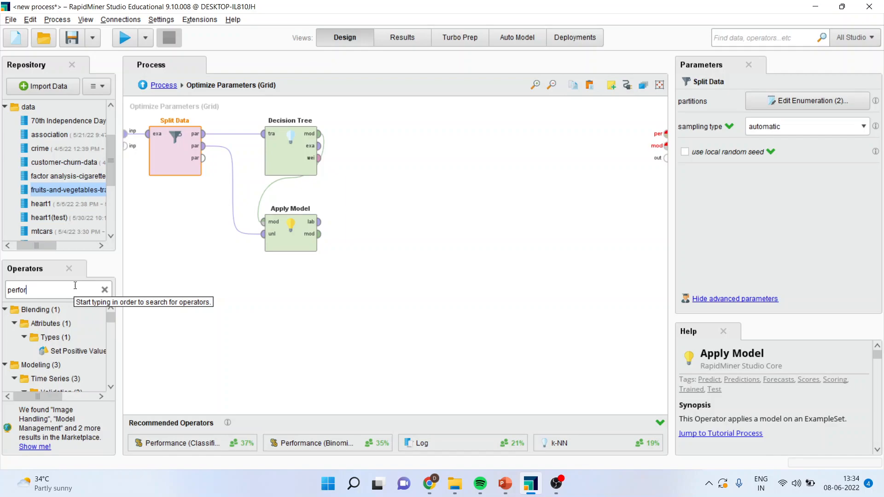
Add Performance (Classification), wire Apply Model's model to the subprocess mod output, and return to the main process.
{"action": "type", "text": "mance"}
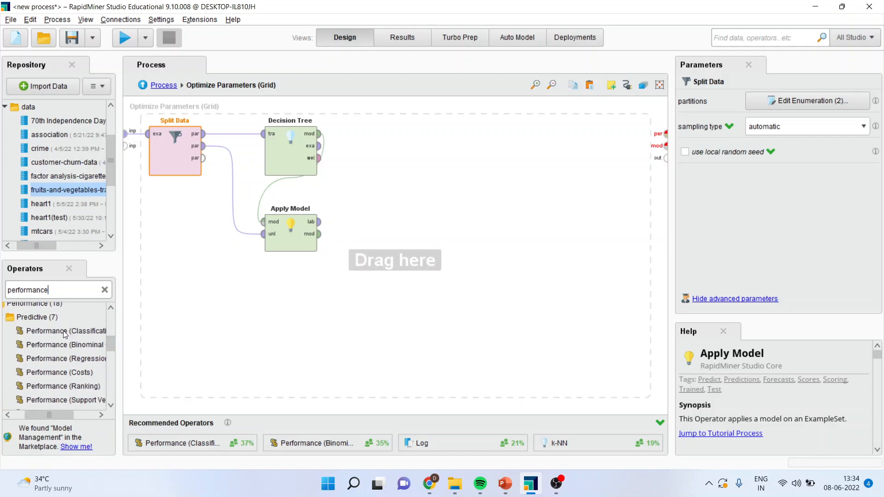
{"action": "left_click", "coordinate": [66, 331]}
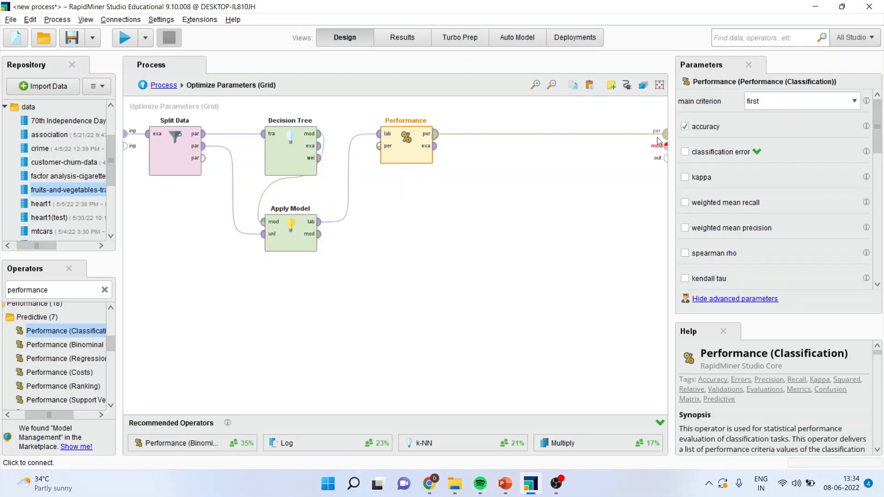
{"action": "mouse_move", "coordinate": [434, 134]}
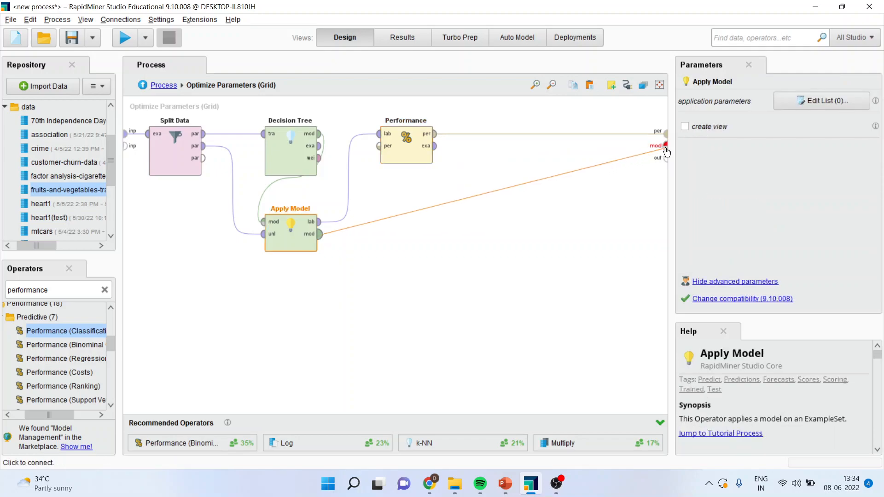
{"action": "left_click", "coordinate": [665, 146]}
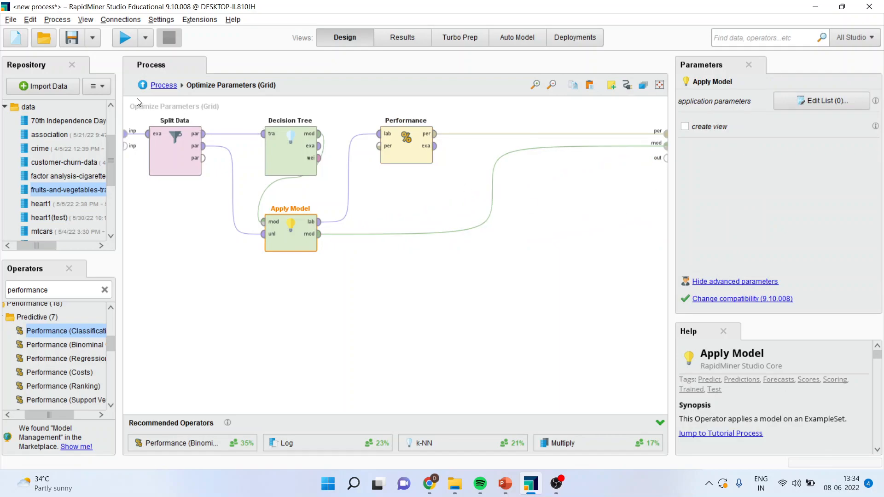
{"action": "left_click", "coordinate": [142, 84]}
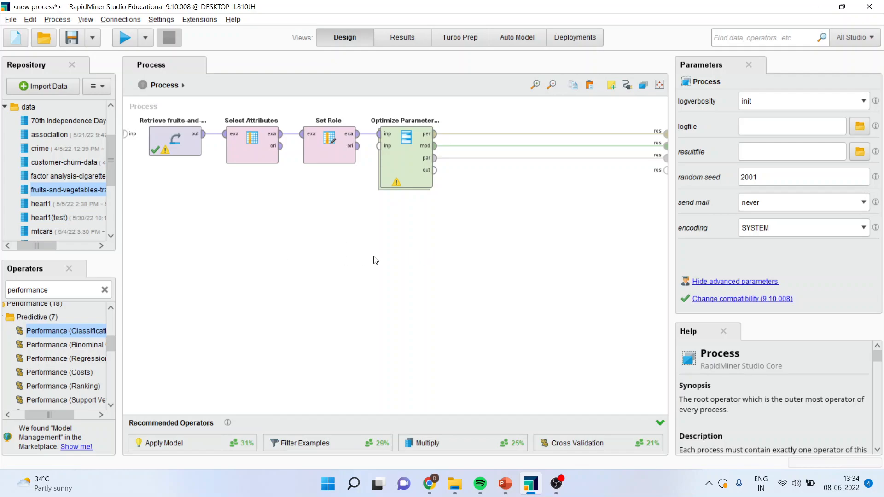
Bring up Edit Parameter Settings for the Optimize Parameters (Grid) operator.
{"action": "left_click", "coordinate": [405, 139]}
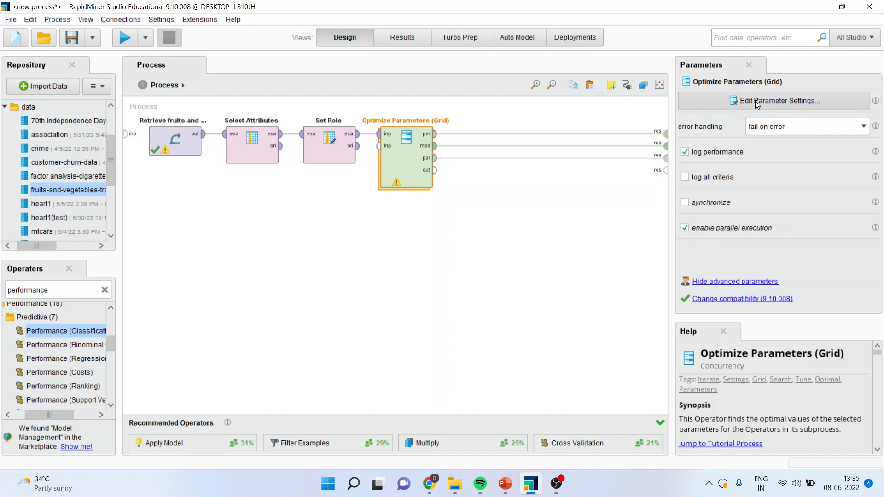
{"action": "left_click", "coordinate": [778, 100]}
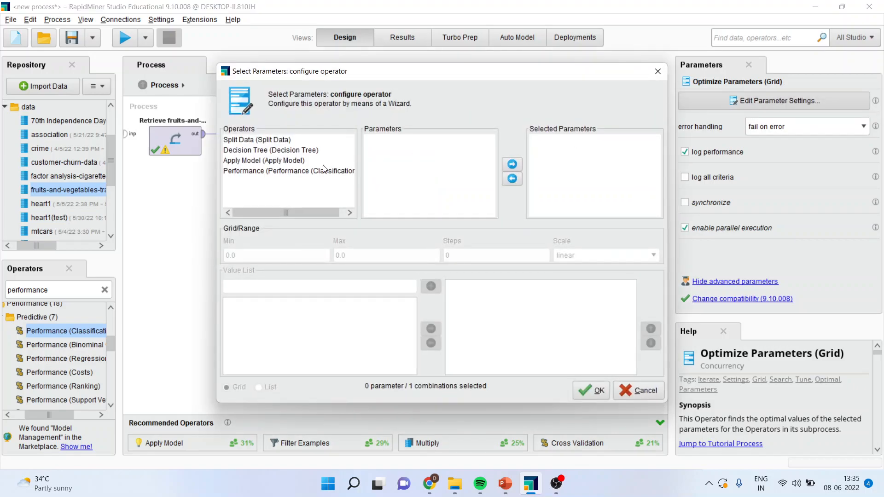
Tune Decision Tree criterion, keeping only information_gain and gini_index (excluding gain_ratio, accuracy, least_square).
{"action": "left_click", "coordinate": [270, 150]}
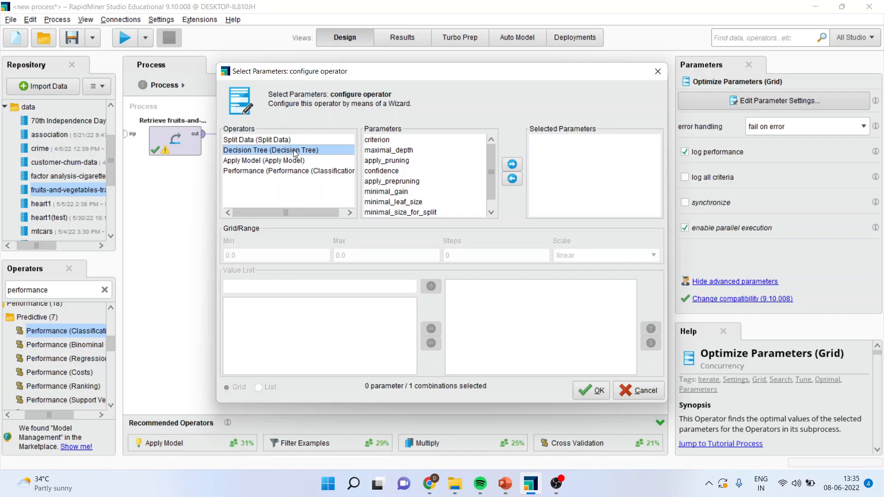
{"action": "mouse_move", "coordinate": [409, 221]}
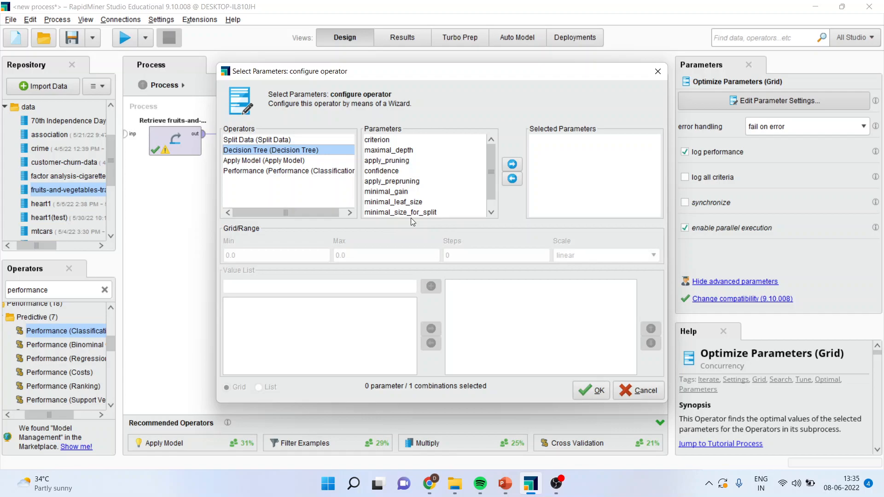
{"action": "mouse_move", "coordinate": [376, 147]}
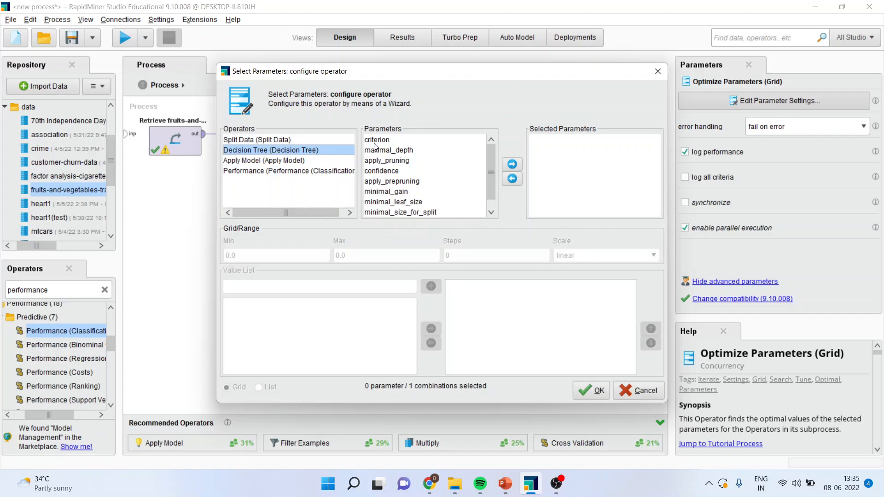
{"action": "left_click", "coordinate": [511, 164]}
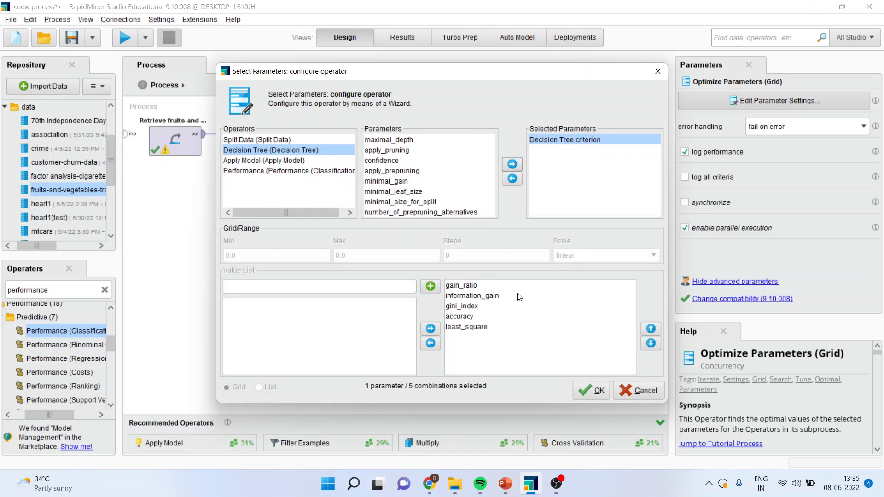
{"action": "mouse_move", "coordinate": [472, 303]}
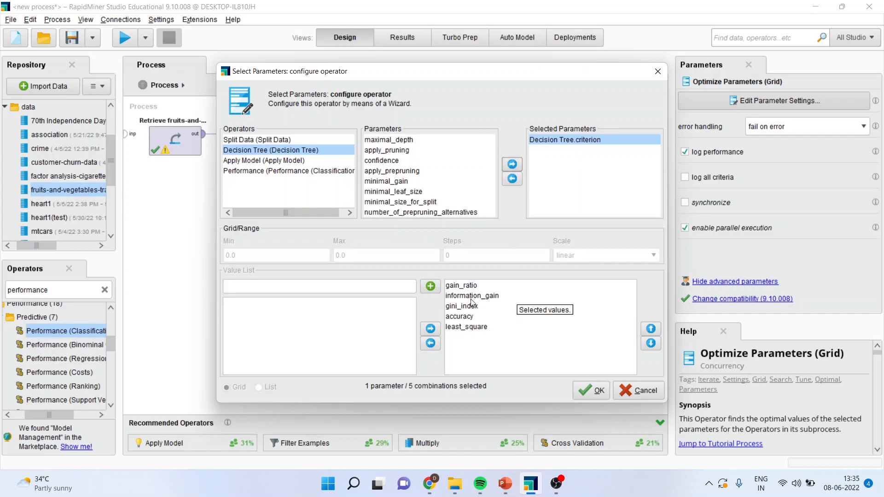
{"action": "mouse_move", "coordinate": [482, 312]}
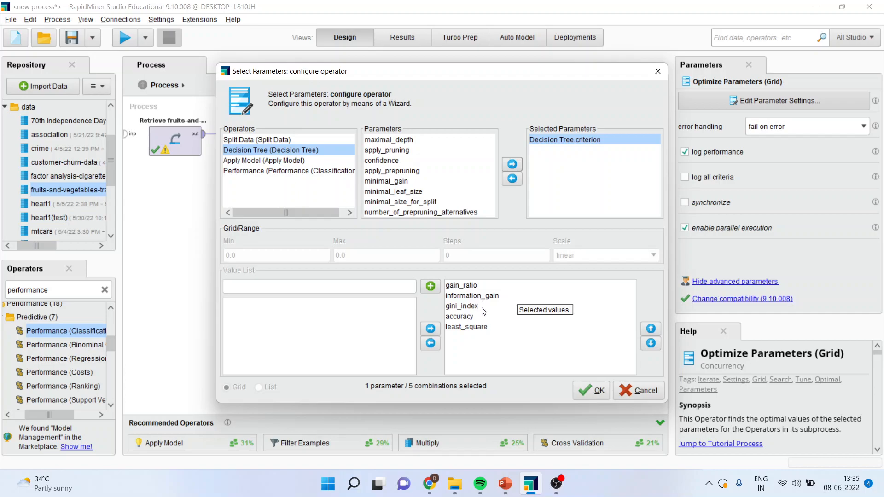
{"action": "mouse_move", "coordinate": [463, 290]}
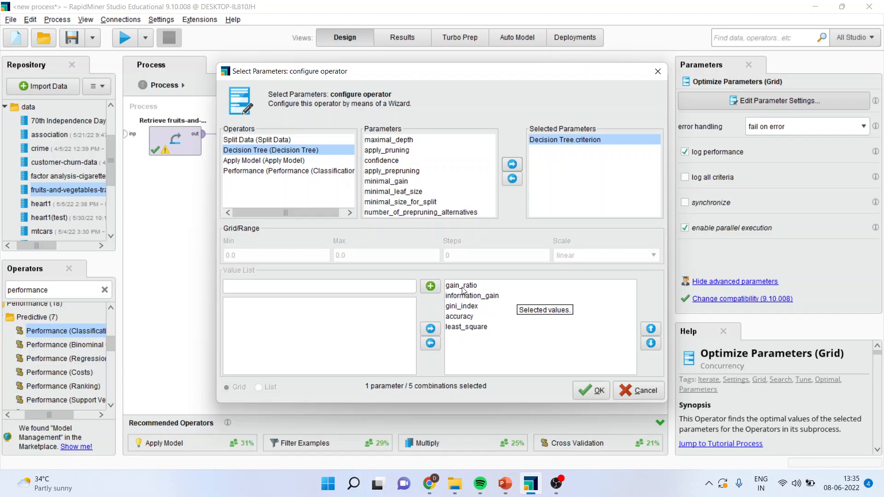
{"action": "left_click", "coordinate": [431, 343]}
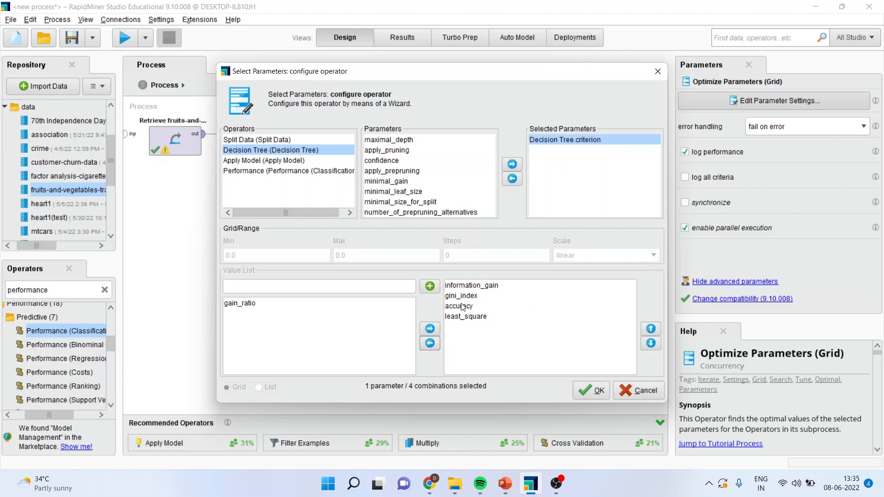
{"action": "left_click", "coordinate": [430, 344]}
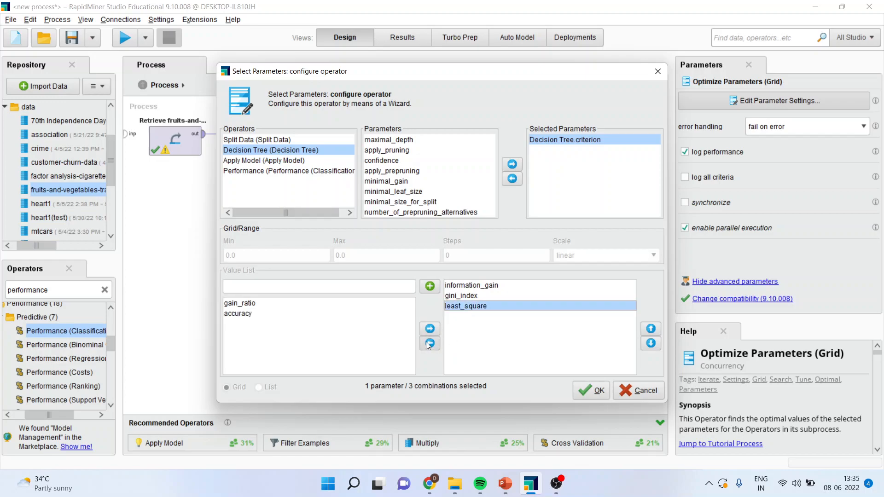
{"action": "left_click", "coordinate": [428, 343]}
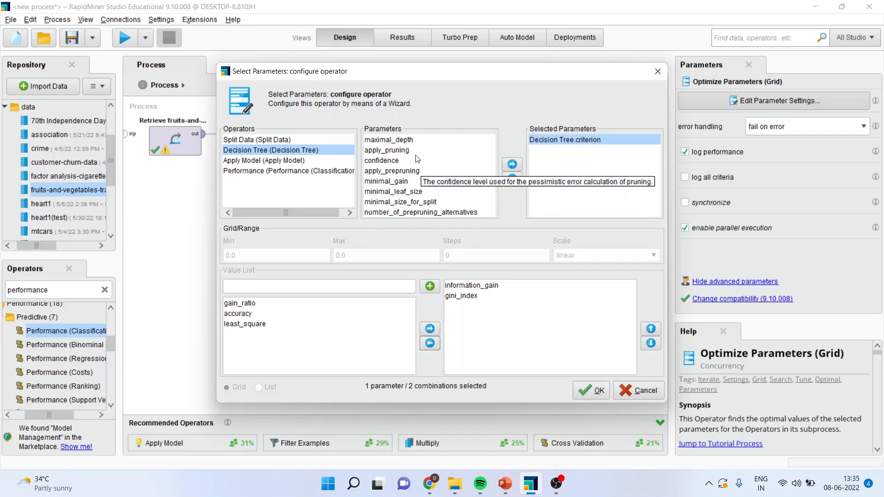
Add maximal_depth and minimal_leaf_size to the grid and confirm the 242-combination setup.
{"action": "left_click", "coordinate": [388, 139]}
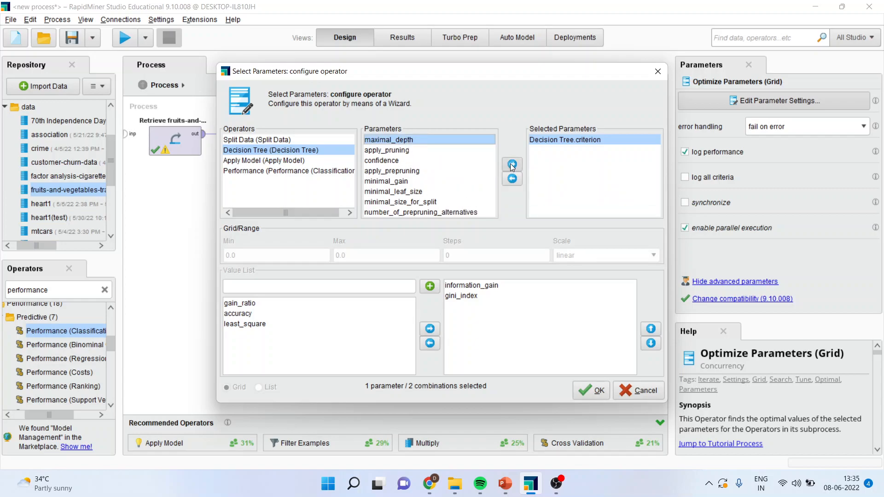
{"action": "left_click", "coordinate": [511, 163]}
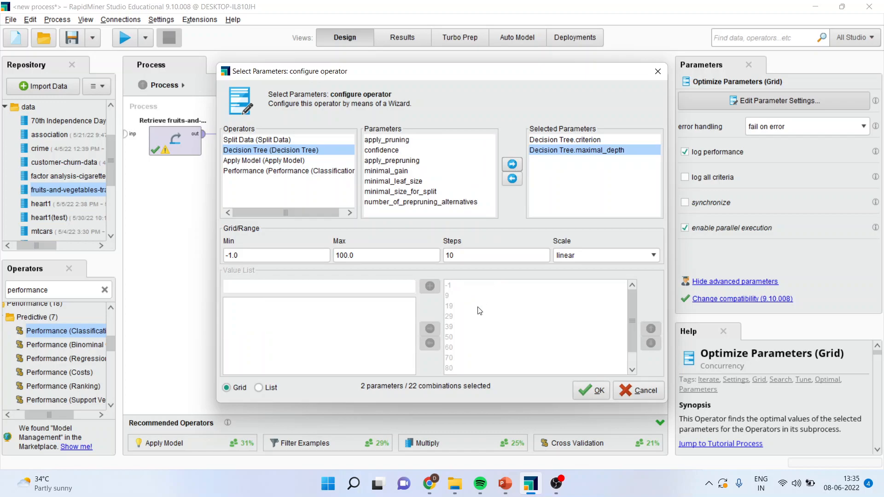
{"action": "mouse_move", "coordinate": [414, 405]}
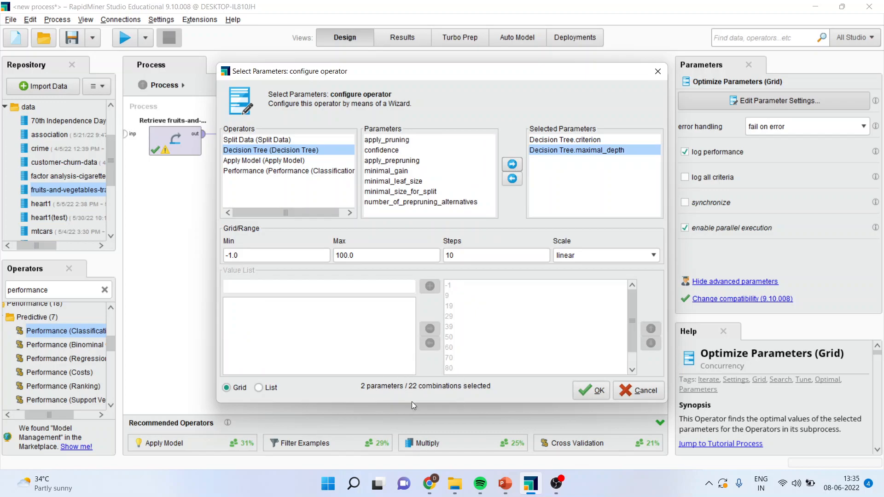
{"action": "mouse_move", "coordinate": [449, 407]}
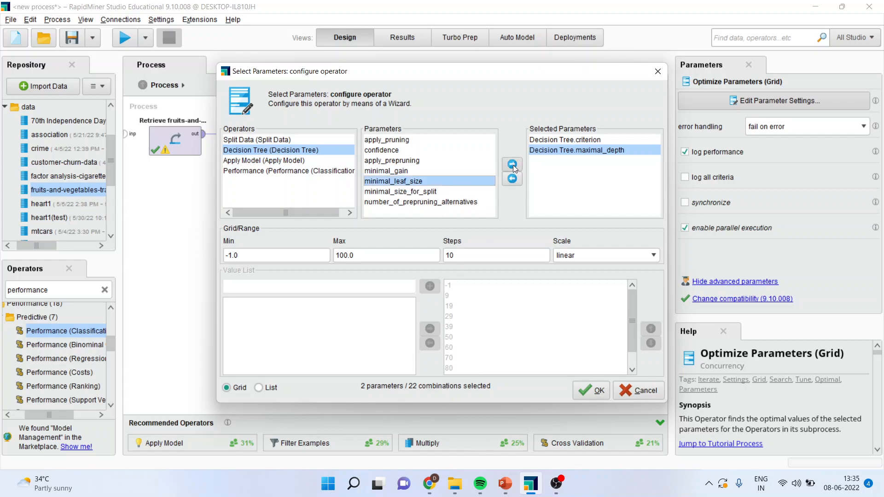
{"action": "left_click", "coordinate": [511, 164]}
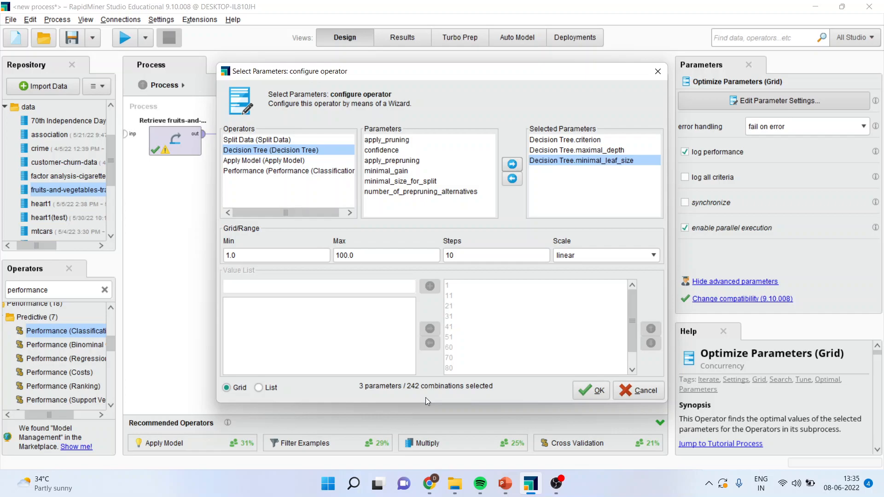
{"action": "left_click", "coordinate": [591, 391]}
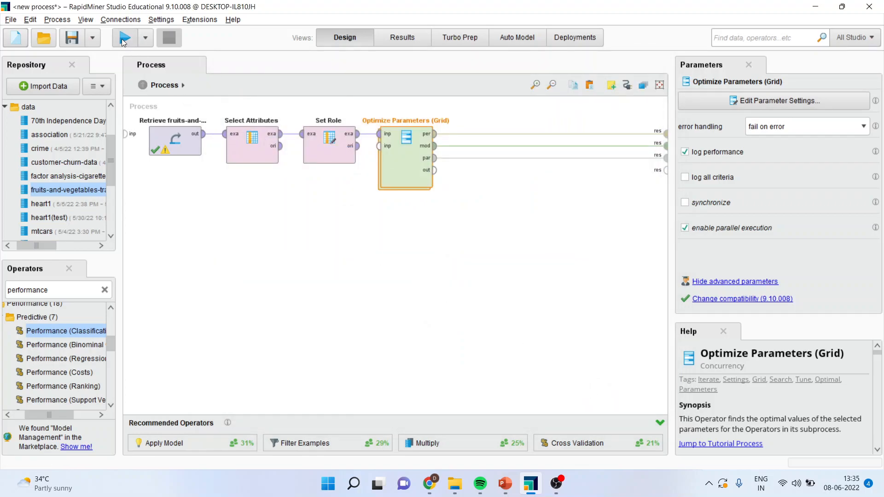
Run the optimization and view the PerformanceVector result with 90% accuracy and confusion matrix.
{"action": "left_click", "coordinate": [123, 37]}
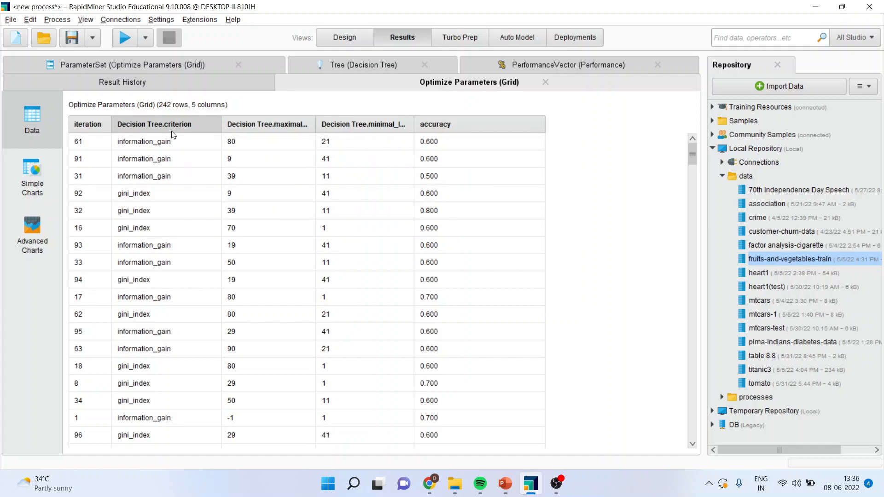
{"action": "mouse_move", "coordinate": [317, 130]}
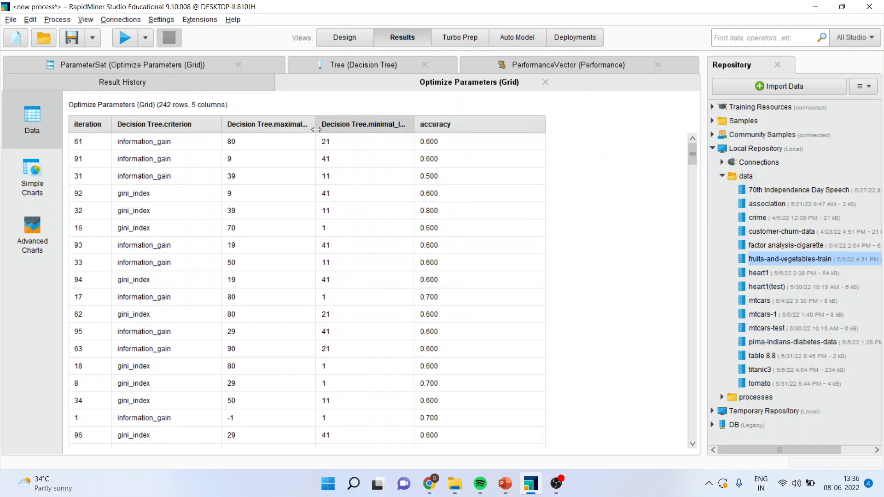
{"action": "left_click_drag", "start_coordinate": [316, 125], "coordinate": [369, 124]}
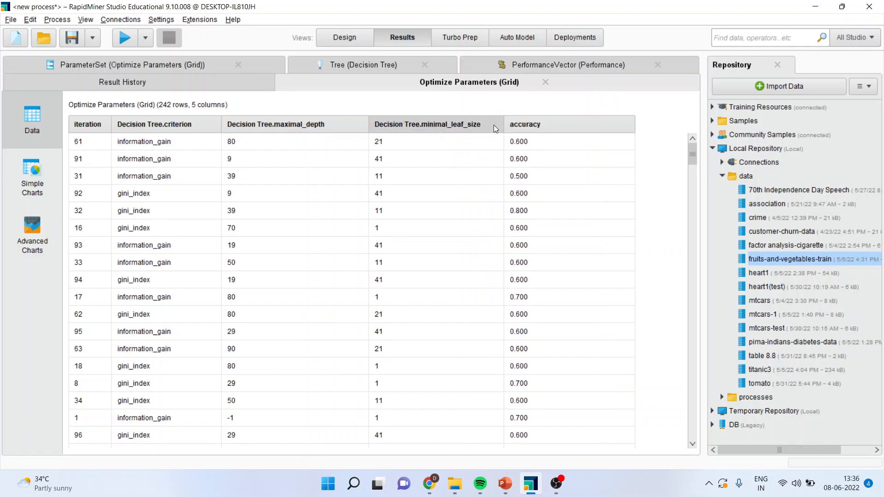
{"action": "mouse_move", "coordinate": [552, 165]}
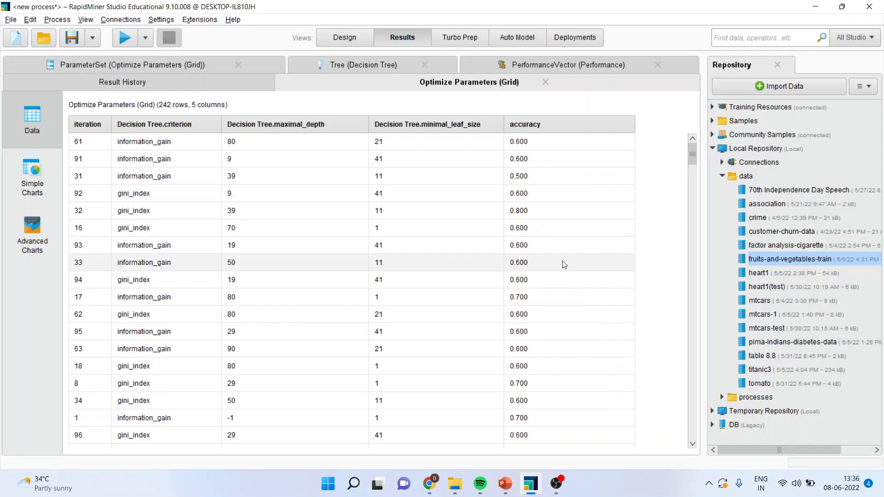
{"action": "mouse_move", "coordinate": [534, 130]}
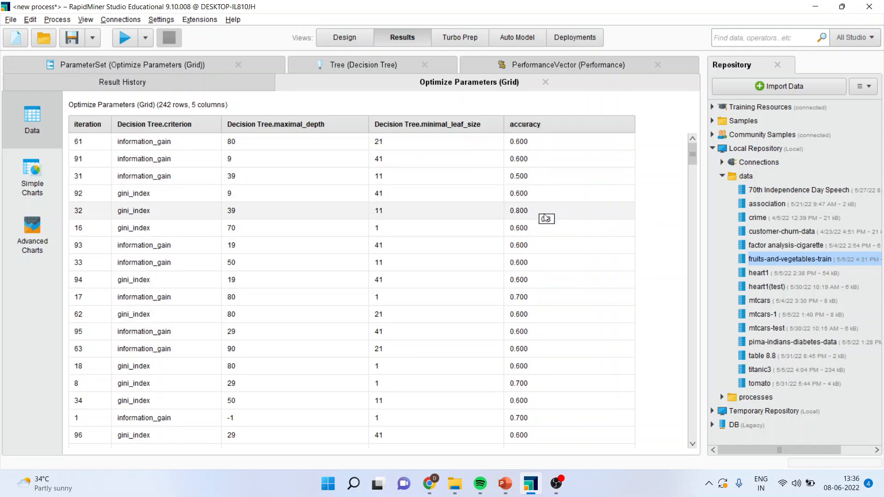
{"action": "mouse_move", "coordinate": [547, 146]}
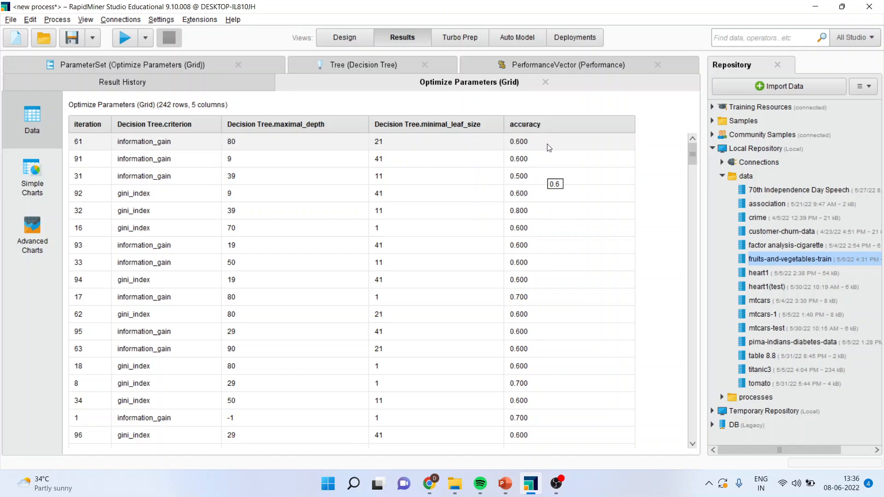
{"action": "mouse_move", "coordinate": [539, 134]}
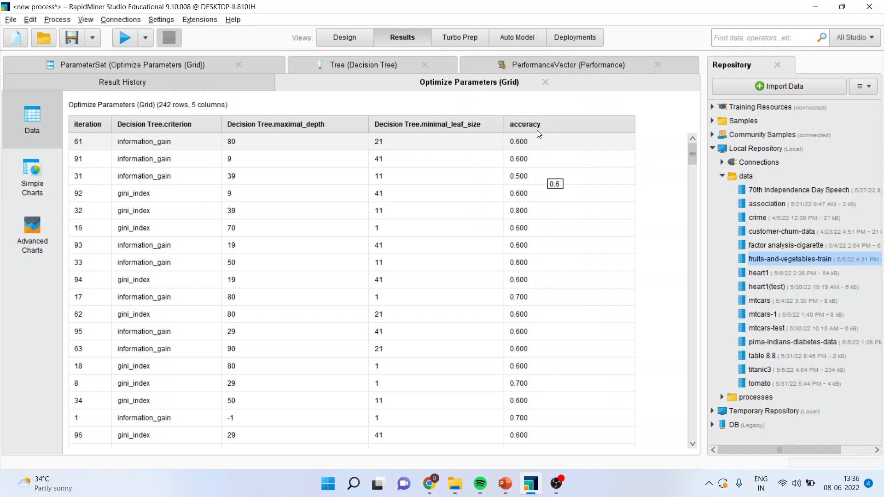
{"action": "left_click", "coordinate": [569, 64]}
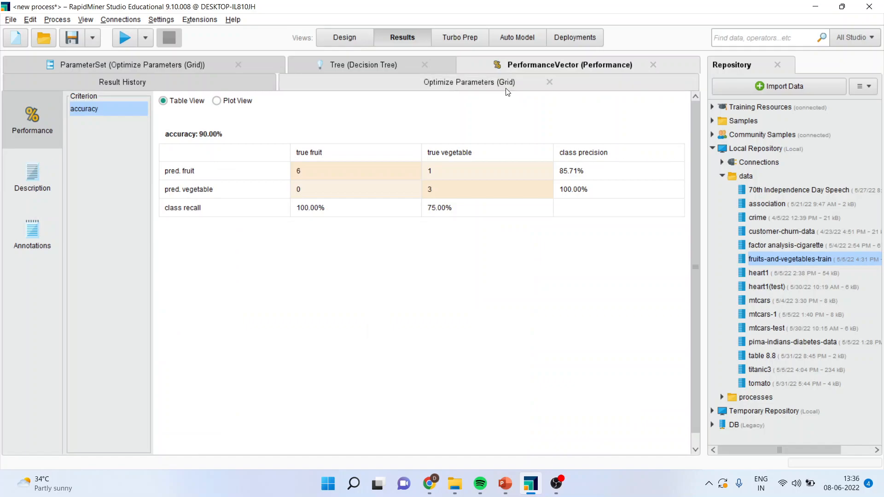
View the ParameterSet result: information_gain criterion, maximal depth 39, minimal leaf size 1.
{"action": "left_click", "coordinate": [132, 64]}
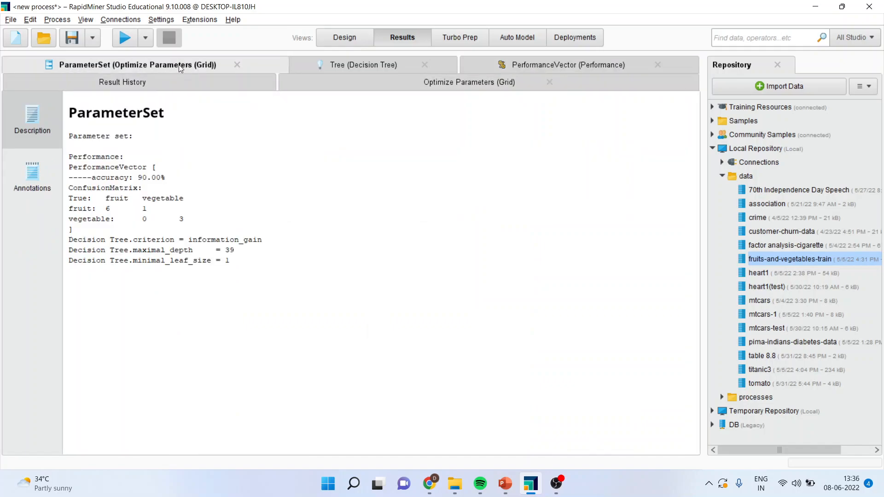
{"action": "mouse_move", "coordinate": [116, 76]}
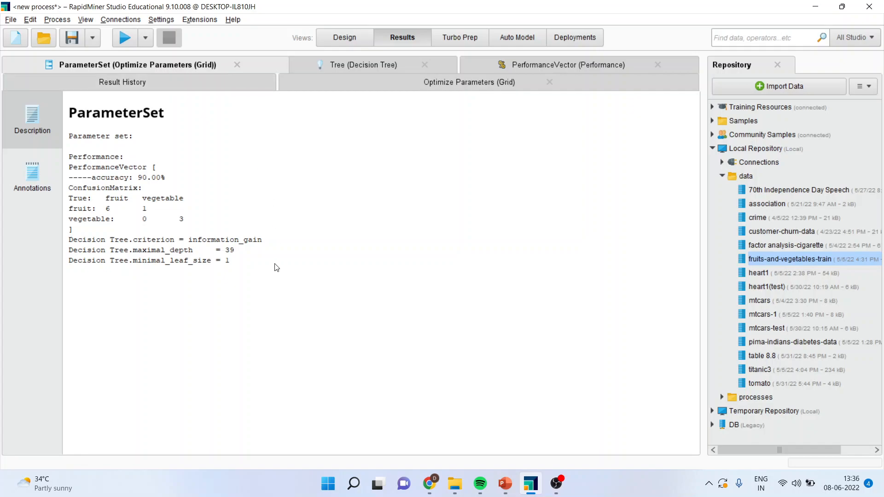
{"action": "mouse_move", "coordinate": [234, 257]}
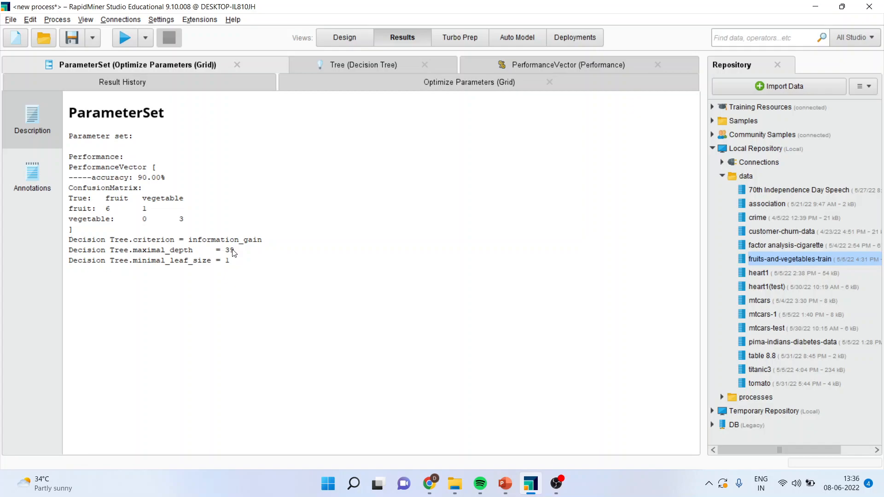
{"action": "mouse_move", "coordinate": [229, 266]}
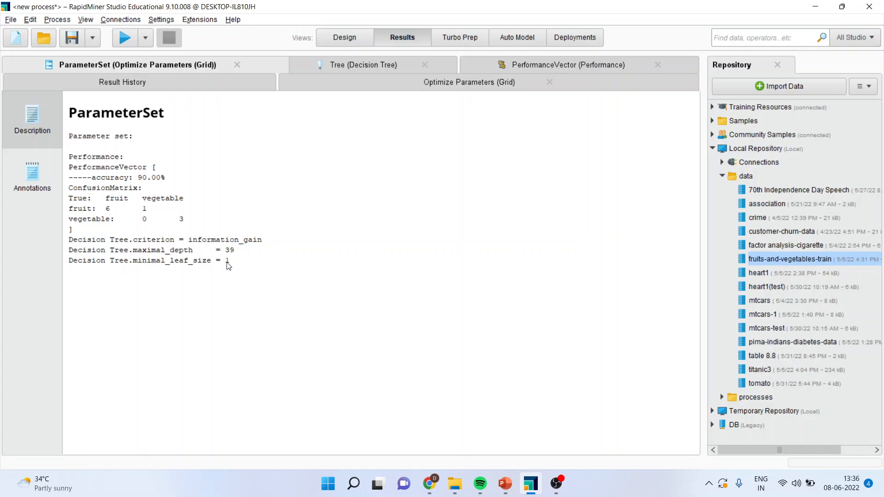
{"action": "mouse_move", "coordinate": [157, 183]}
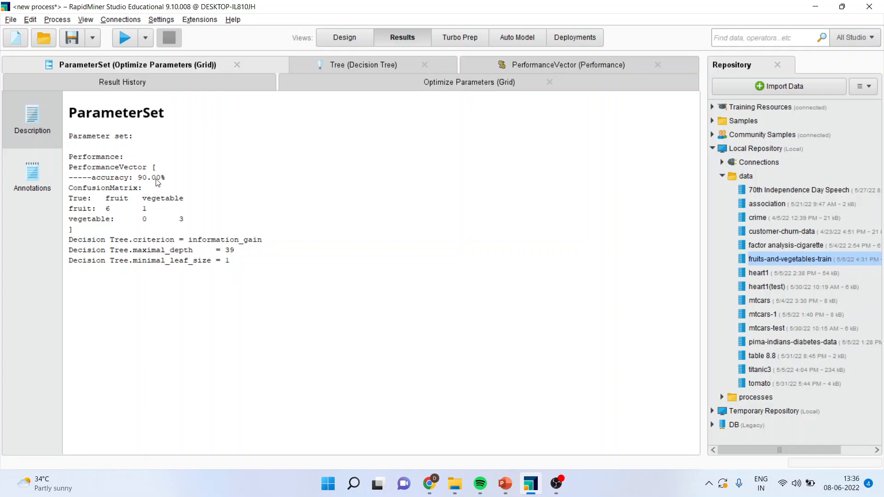
{"action": "mouse_move", "coordinate": [241, 255]}
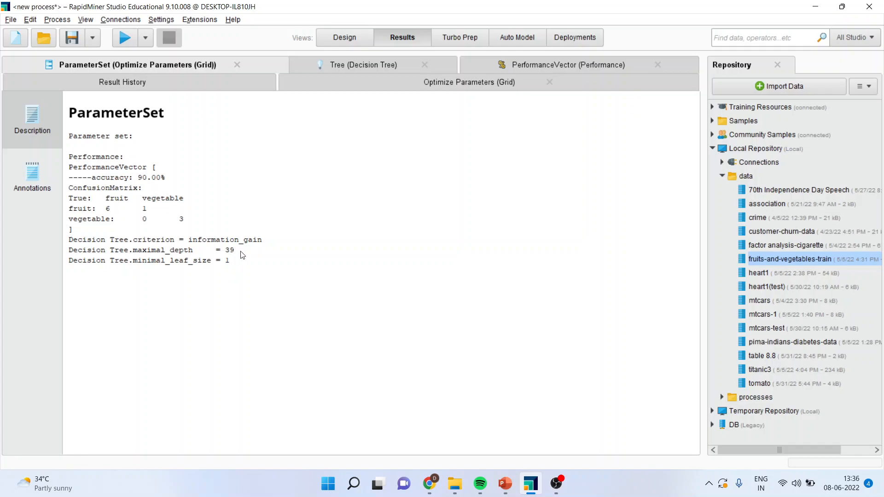
{"action": "mouse_move", "coordinate": [234, 271]}
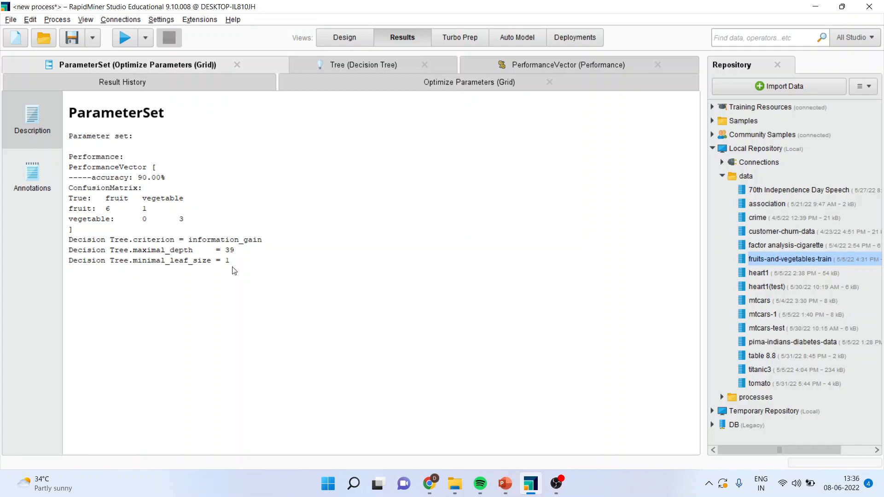
{"action": "mouse_move", "coordinate": [187, 246]}
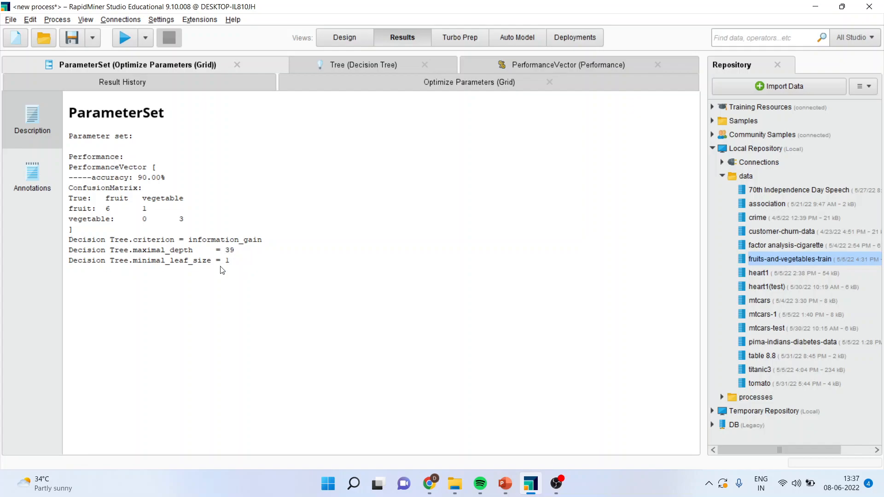
{"action": "mouse_move", "coordinate": [220, 277]}
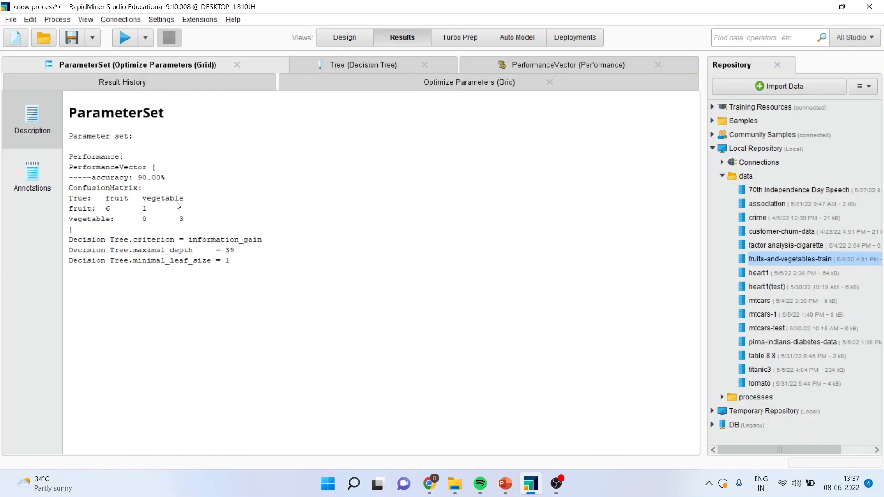
{"action": "mouse_move", "coordinate": [155, 181]}
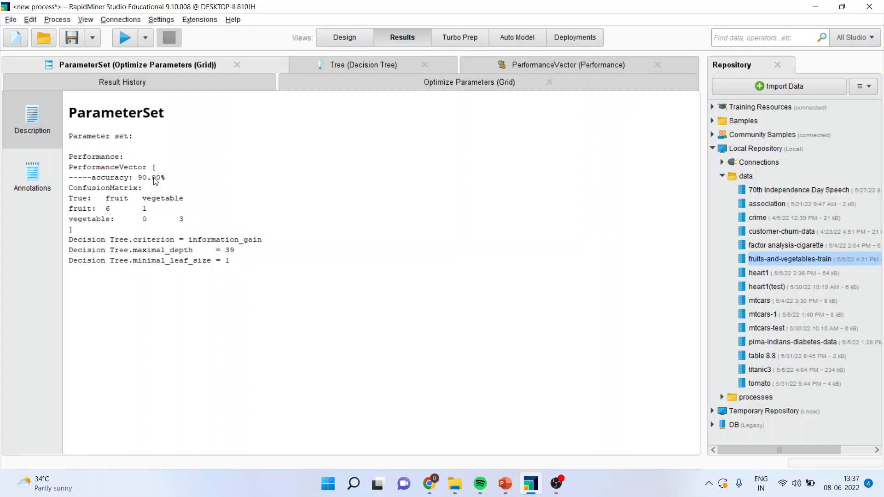
{"action": "mouse_move", "coordinate": [255, 162]}
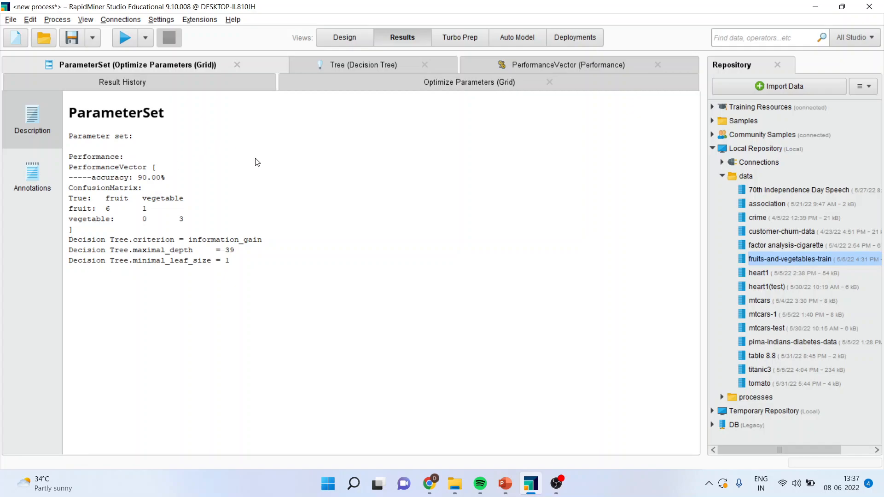
Back in Design, add Store (Tagged) and feed the optimizer's par output into its input.
{"action": "left_click", "coordinate": [343, 37]}
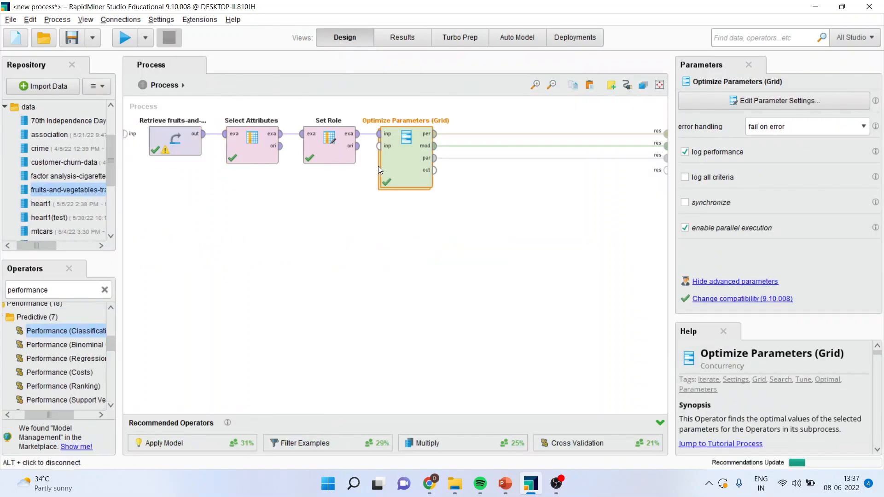
{"action": "mouse_move", "coordinate": [549, 145]}
{"action": "type", "text": "s"}
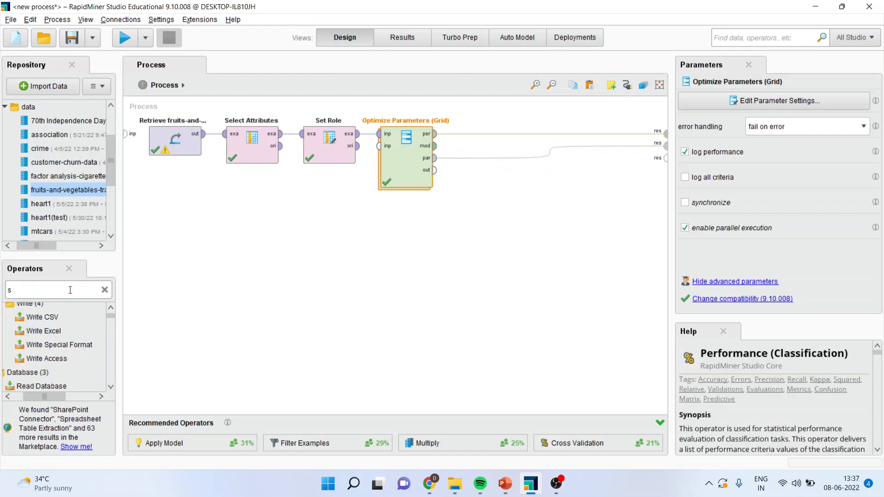
{"action": "type", "text": "tore"}
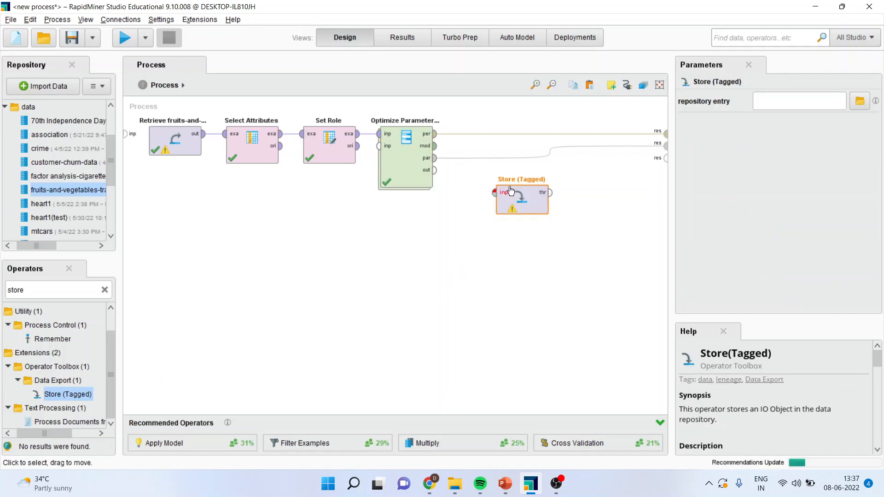
{"action": "mouse_move", "coordinate": [457, 159]}
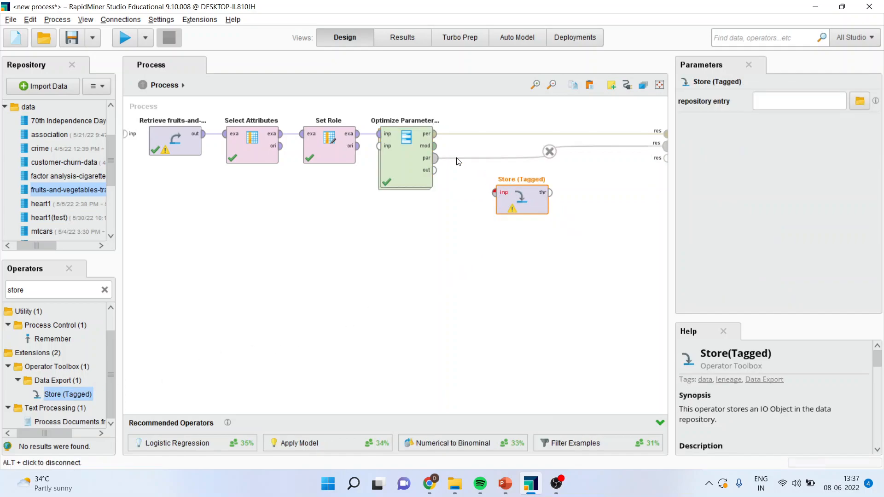
{"action": "left_click", "coordinate": [406, 152]}
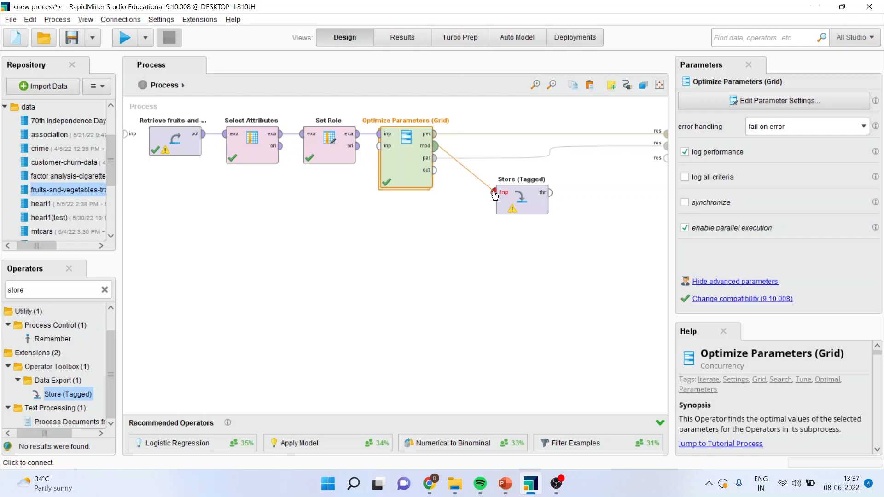
{"action": "left_click", "coordinate": [522, 200]}
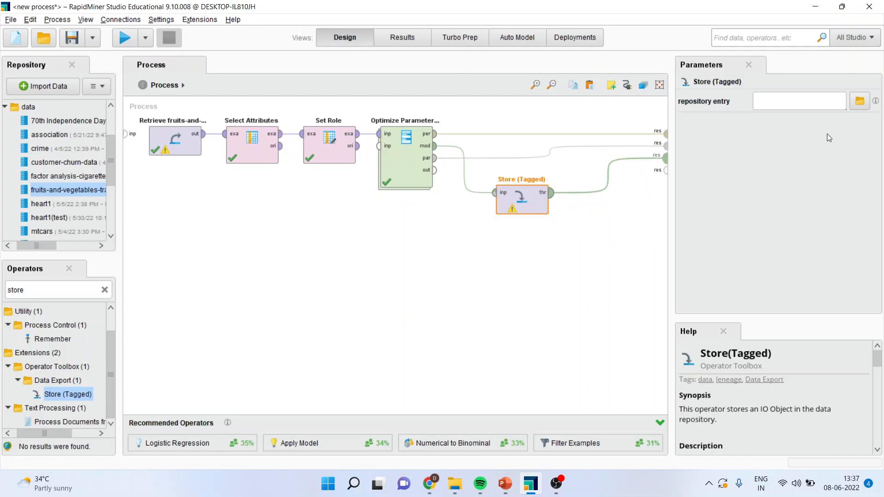
Set the repository entry to 'optimized parameters' under the processes folder.
{"action": "left_click", "coordinate": [860, 102]}
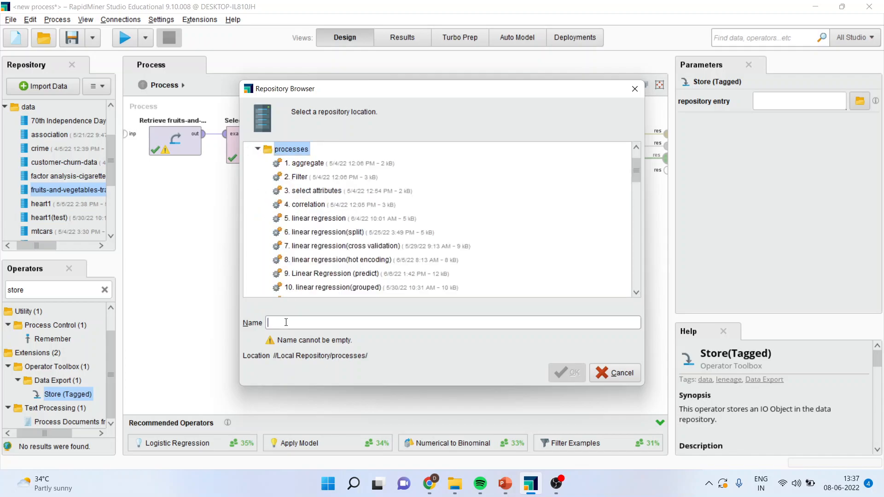
{"action": "type", "text": "optim"}
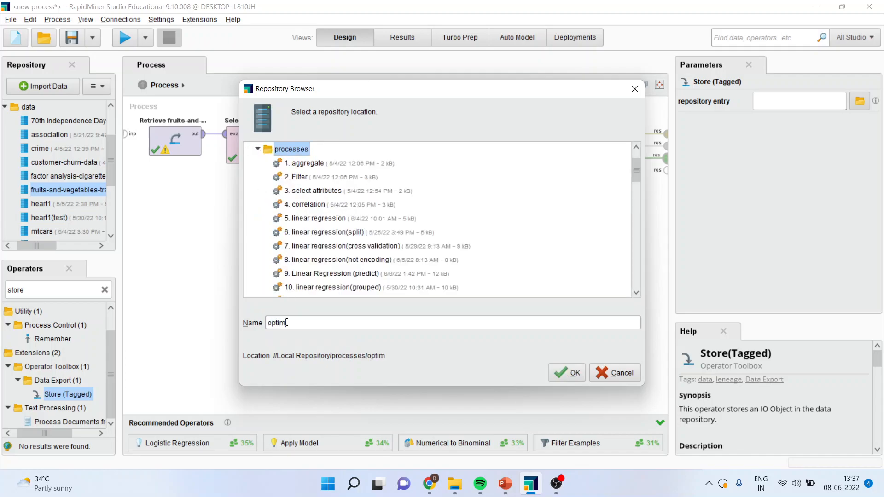
{"action": "type", "text": "ized pa"}
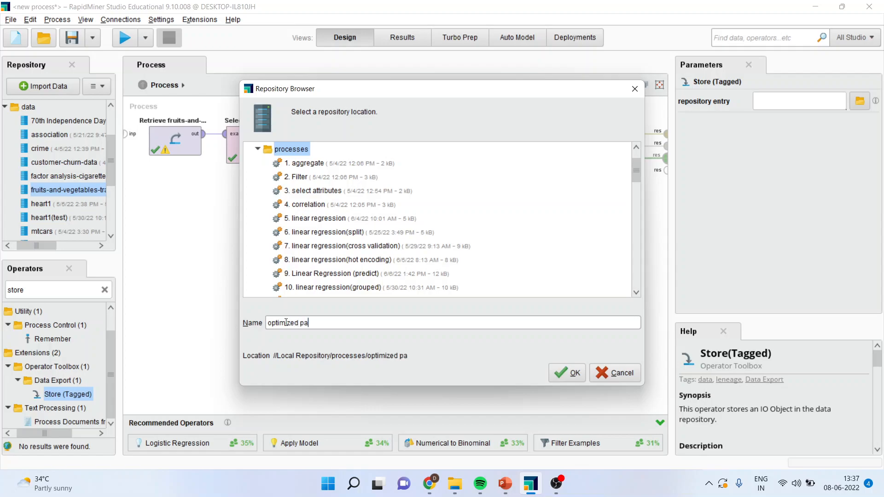
{"action": "type", "text": "rameters"}
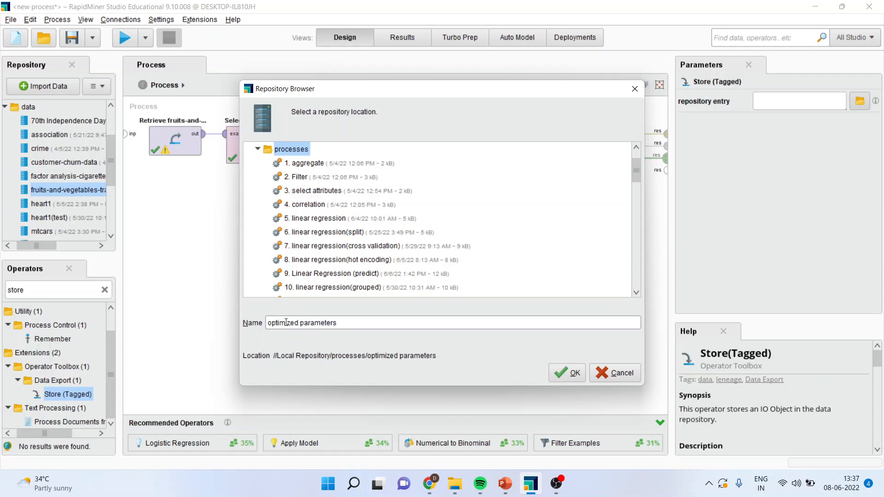
{"action": "left_click", "coordinate": [567, 374]}
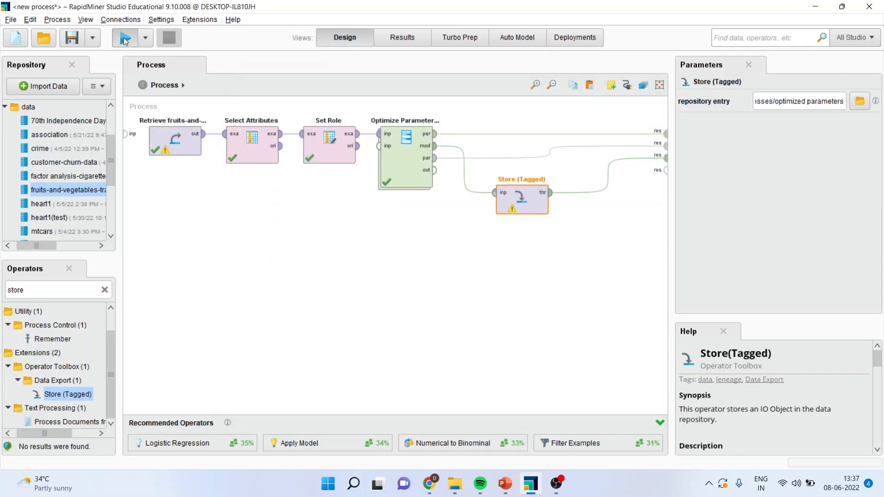
Run the process, check the stored 'optimized parameters' entry in the repository, then view the results.
{"action": "left_click", "coordinate": [123, 37]}
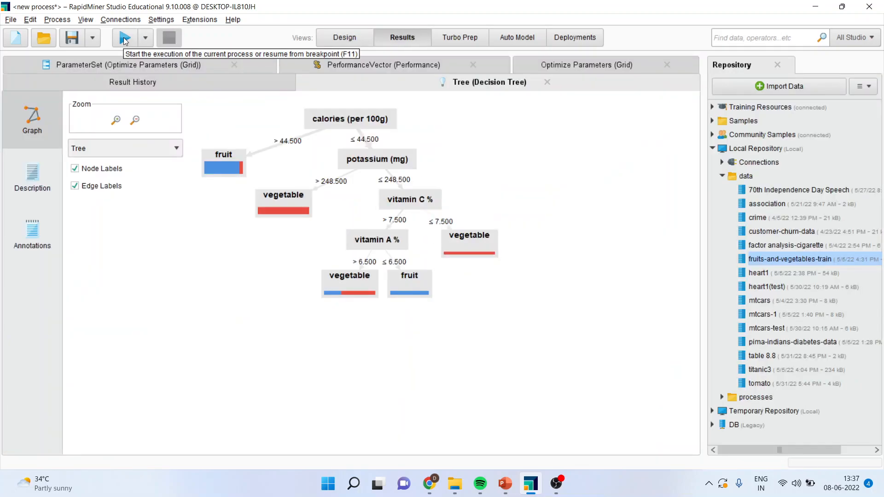
{"action": "mouse_move", "coordinate": [448, 329]}
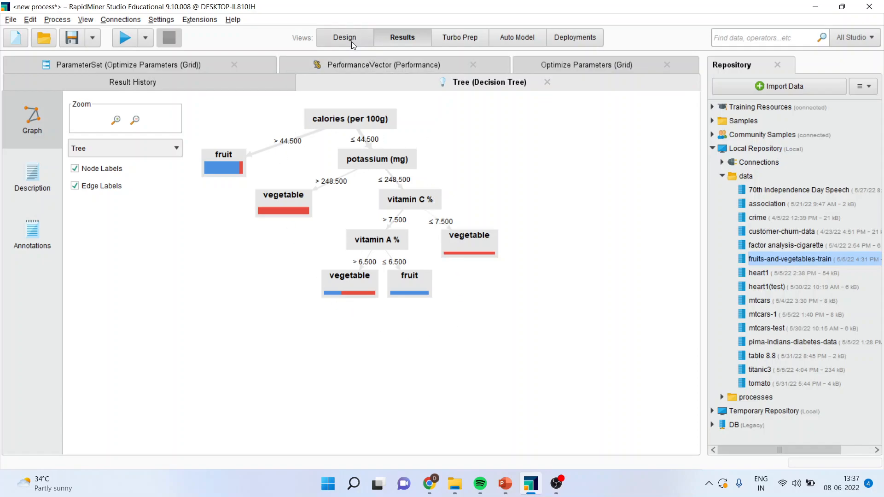
{"action": "left_click", "coordinate": [344, 36]}
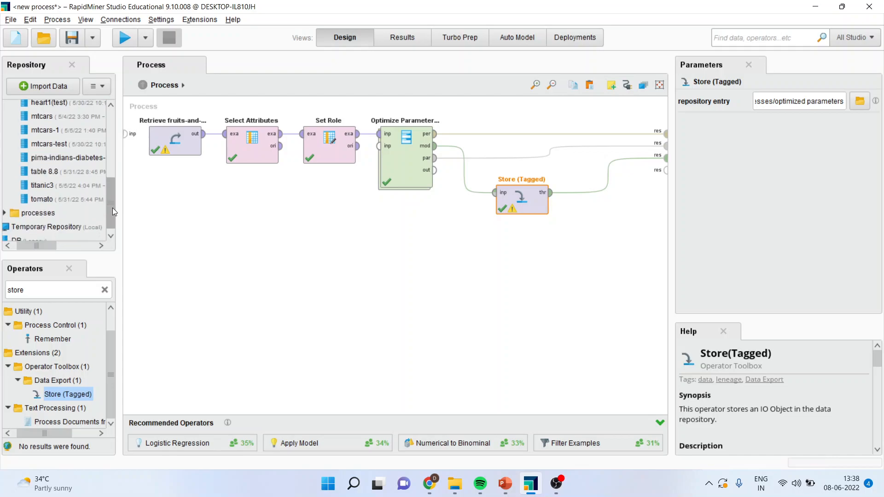
{"action": "left_click", "coordinate": [37, 213]}
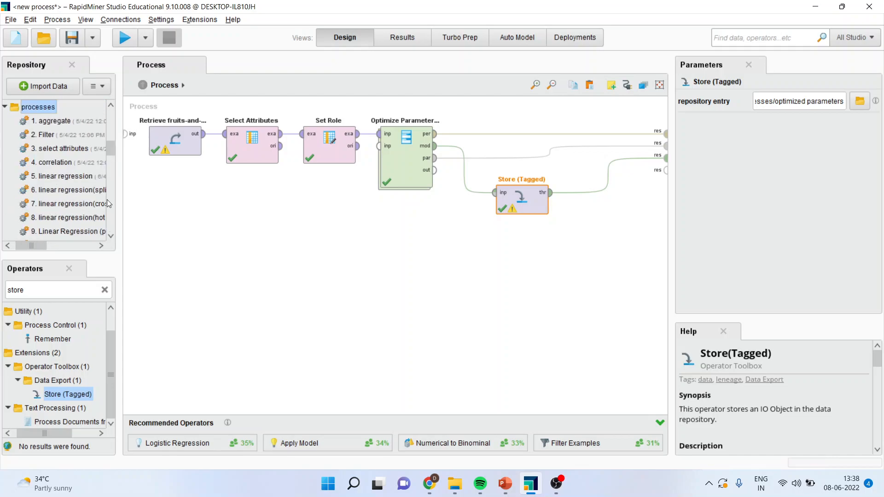
{"action": "scroll", "scroll_direction": "down", "scroll_amount": 3}
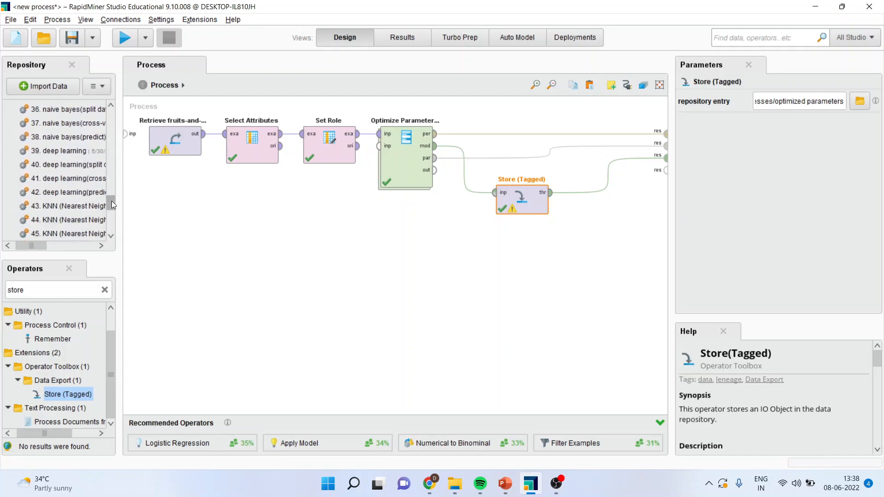
{"action": "scroll", "scroll_direction": "down", "scroll_amount": 3}
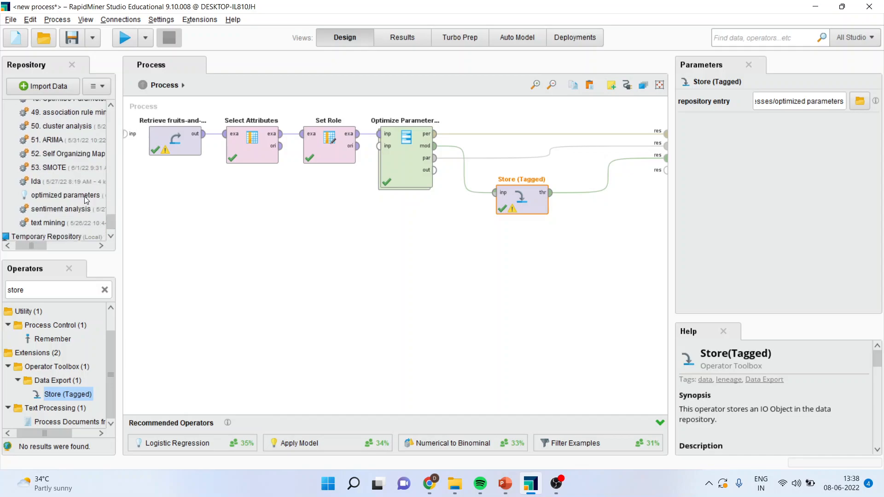
{"action": "mouse_move", "coordinate": [65, 194]}
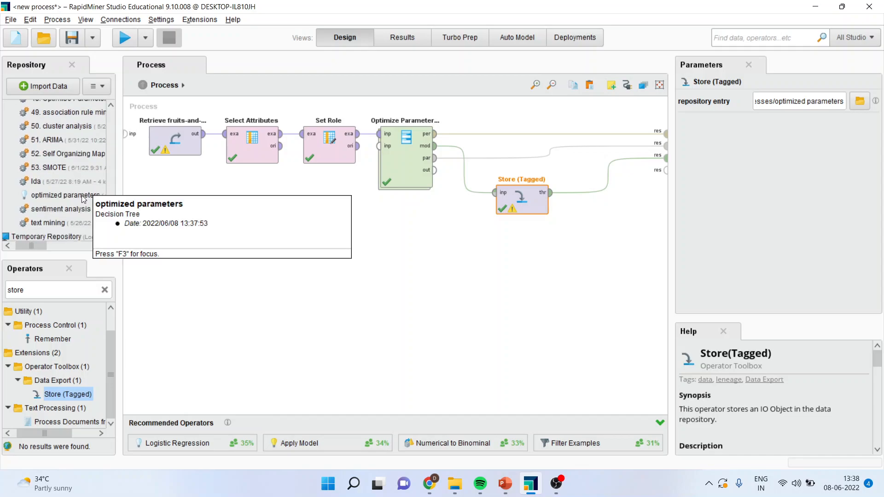
{"action": "mouse_move", "coordinate": [402, 36]}
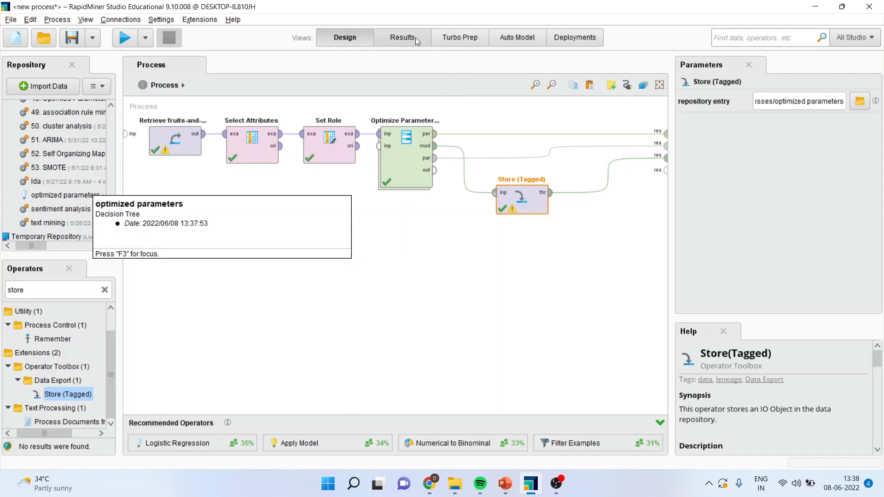
{"action": "left_click", "coordinate": [402, 37]}
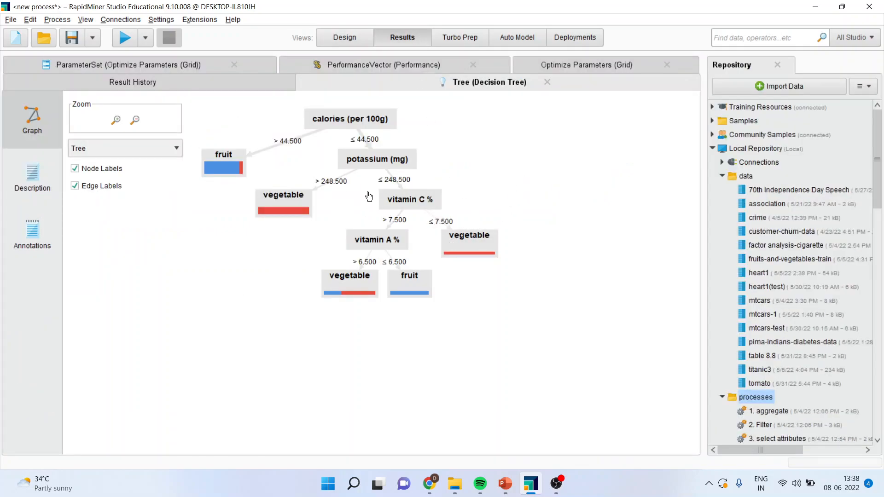
{"action": "mouse_move", "coordinate": [325, 138]}
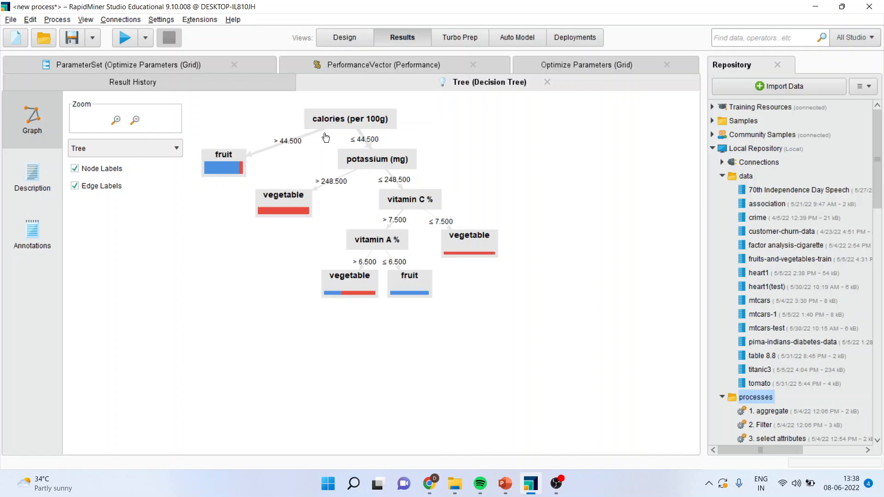
{"action": "mouse_move", "coordinate": [322, 136]}
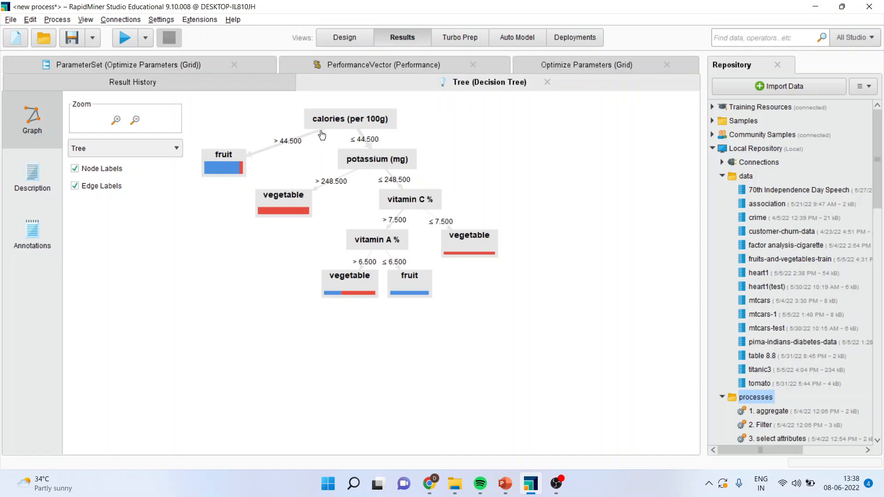
{"action": "mouse_move", "coordinate": [298, 154]}
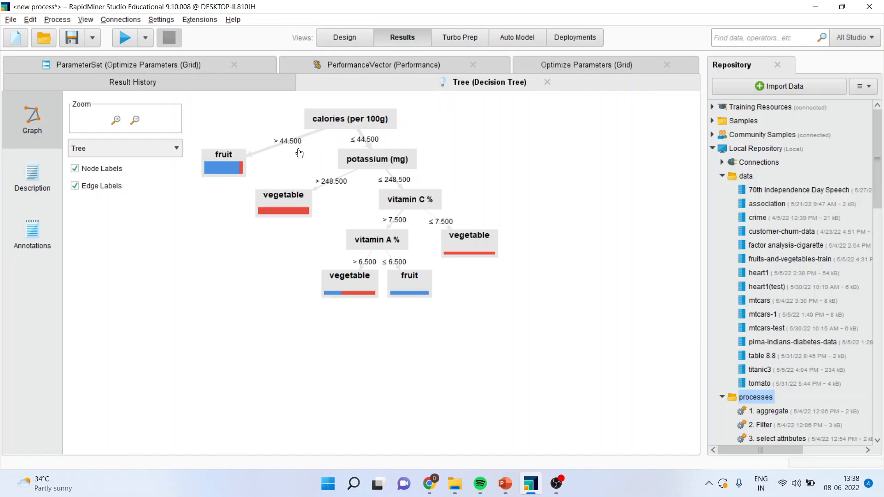
{"action": "mouse_move", "coordinate": [289, 152]}
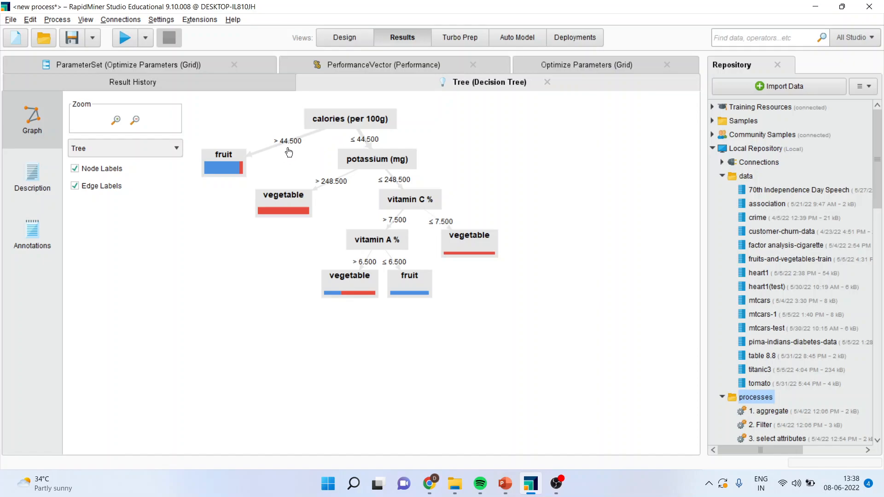
{"action": "mouse_move", "coordinate": [225, 167]}
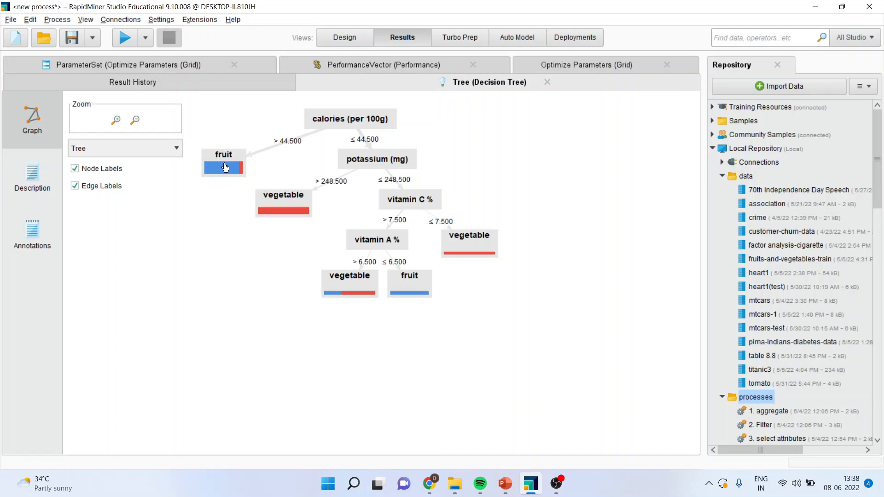
{"action": "mouse_move", "coordinate": [381, 166]}
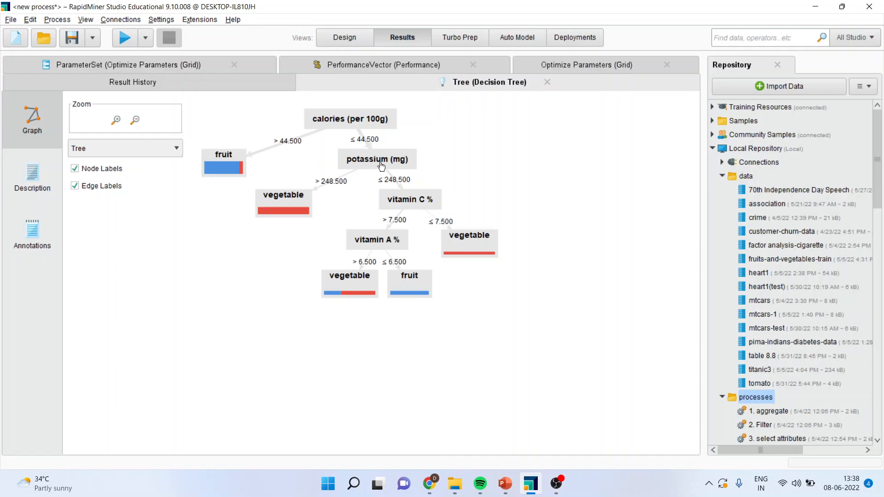
{"action": "mouse_move", "coordinate": [377, 159]}
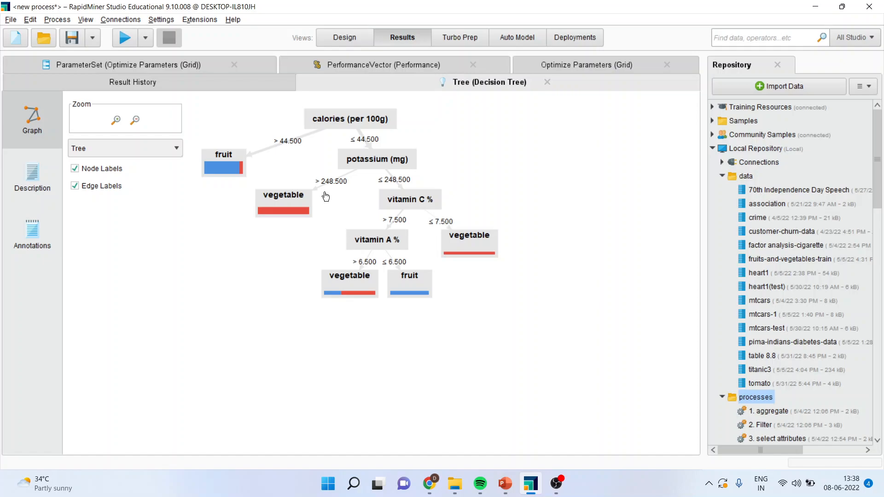
{"action": "mouse_move", "coordinate": [327, 210]}
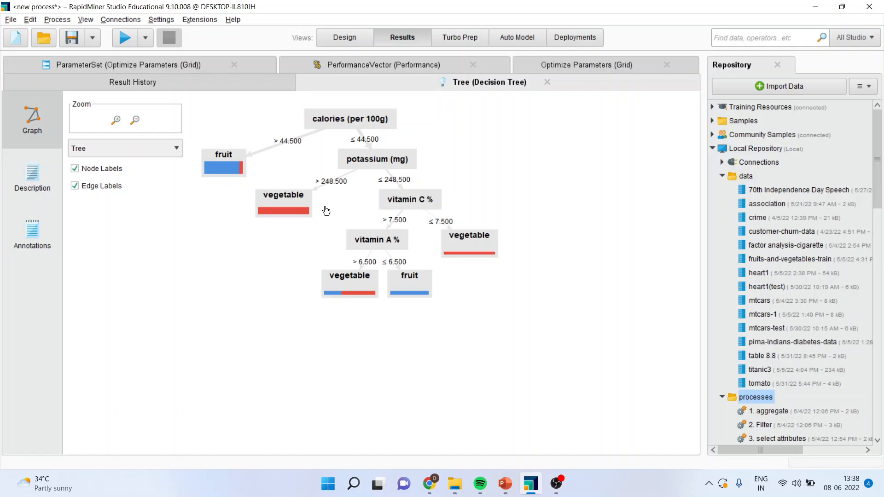
{"action": "mouse_move", "coordinate": [416, 213]}
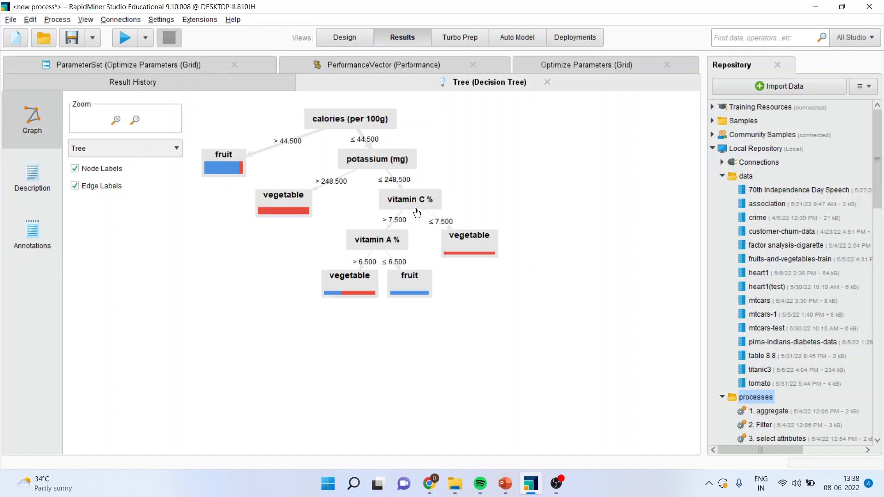
{"action": "mouse_move", "coordinate": [402, 241]}
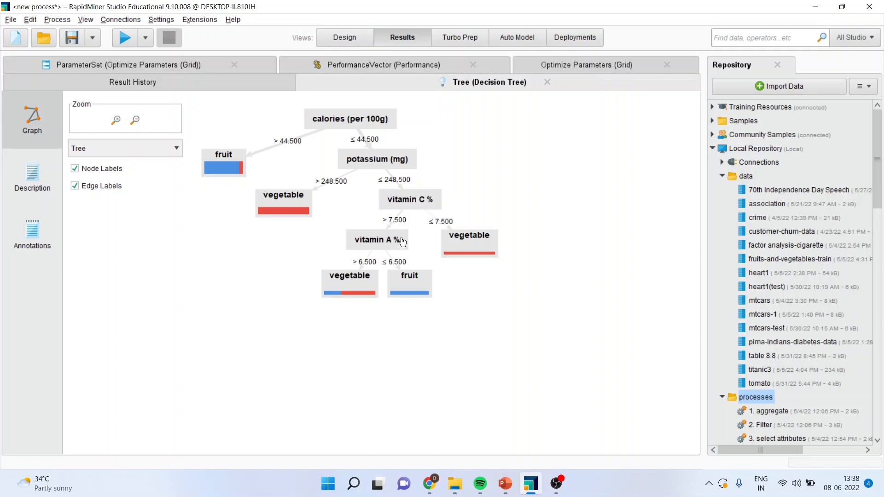
{"action": "mouse_move", "coordinate": [429, 217]}
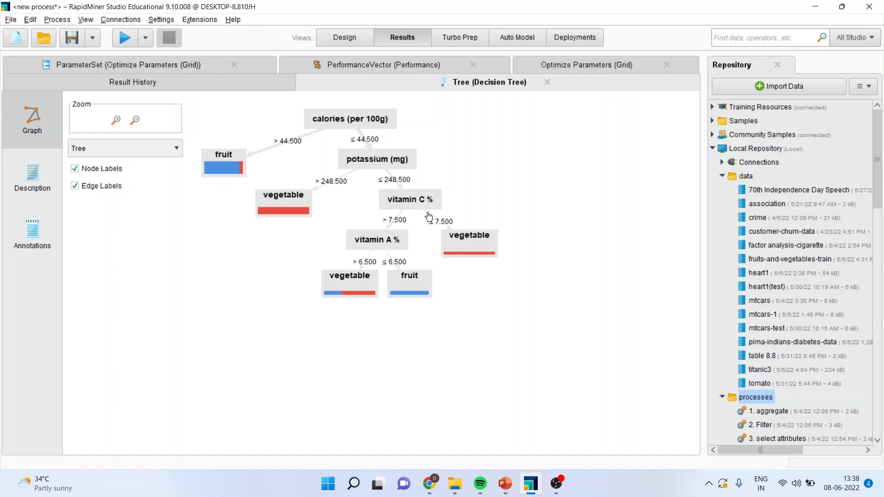
{"action": "mouse_move", "coordinate": [256, 221]}
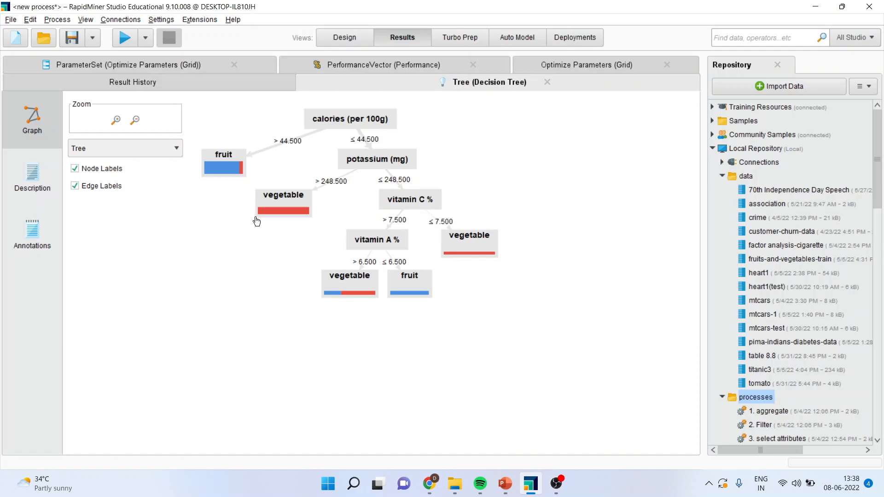
{"action": "mouse_move", "coordinate": [328, 294]}
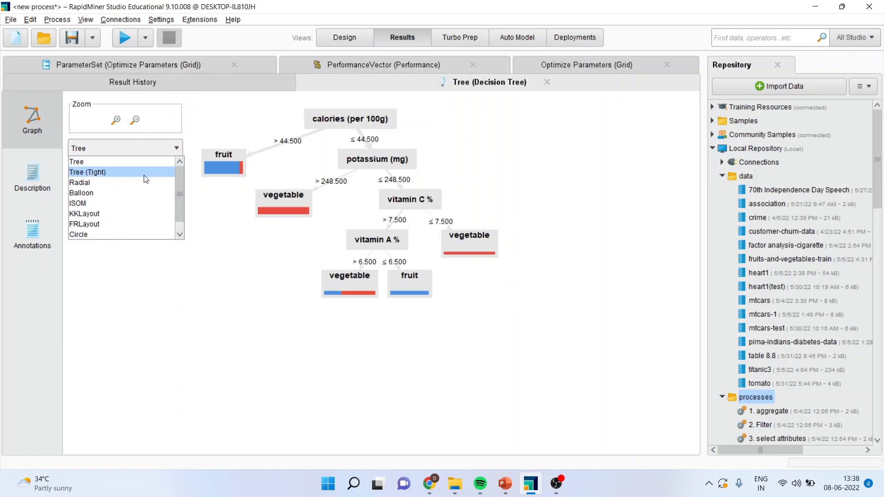
Show the decision tree in Tree (Tight), KKLayout, then Circle layouts.
{"action": "left_click", "coordinate": [87, 172]}
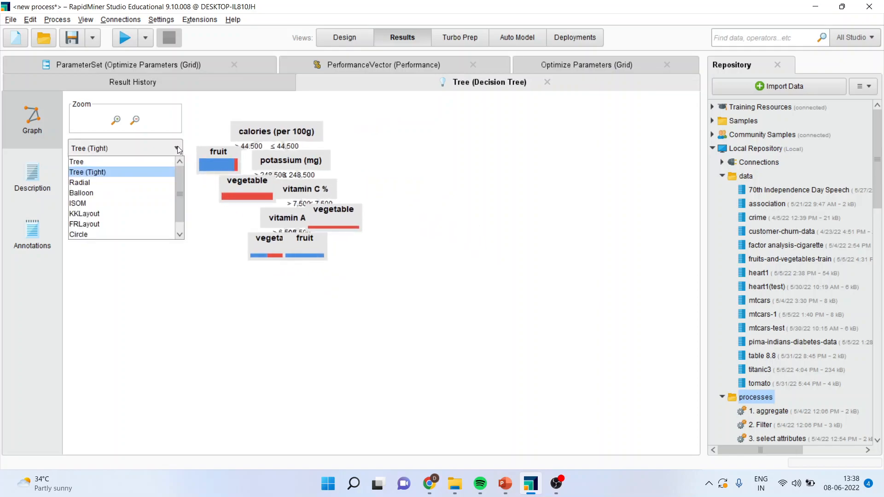
{"action": "left_click", "coordinate": [84, 213]}
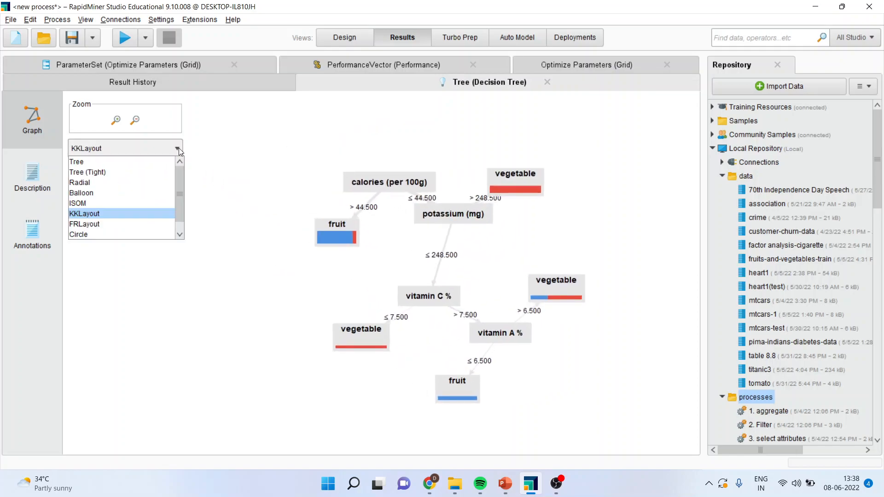
{"action": "left_click", "coordinate": [79, 234]}
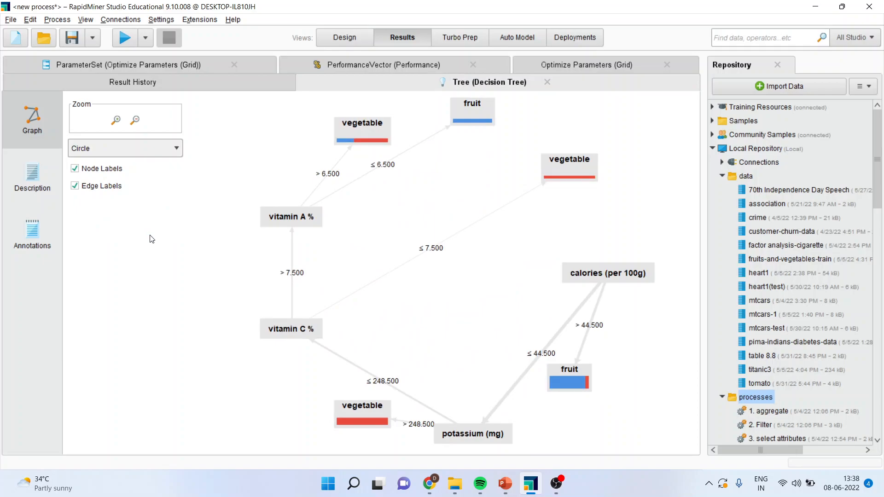
Review the ParameterSet and 90% accuracy PerformanceVector, then the grid optimizer's iteration log.
{"action": "left_click", "coordinate": [128, 64]}
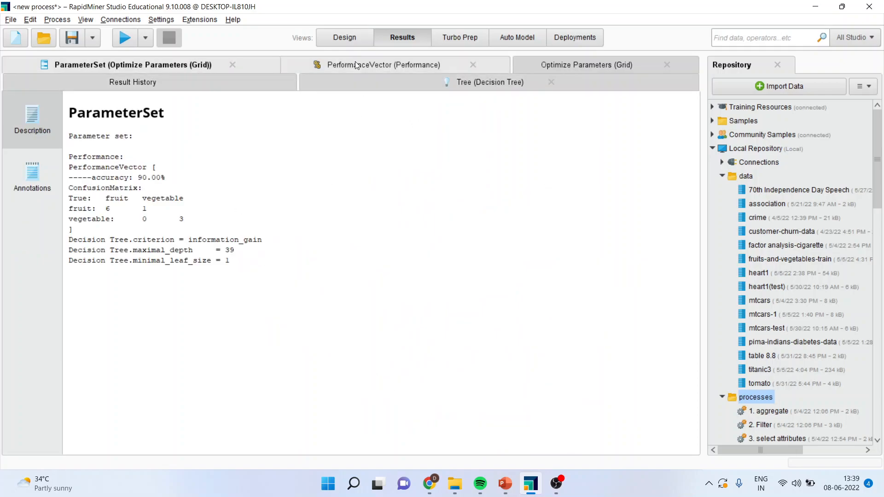
{"action": "left_click", "coordinate": [383, 64]}
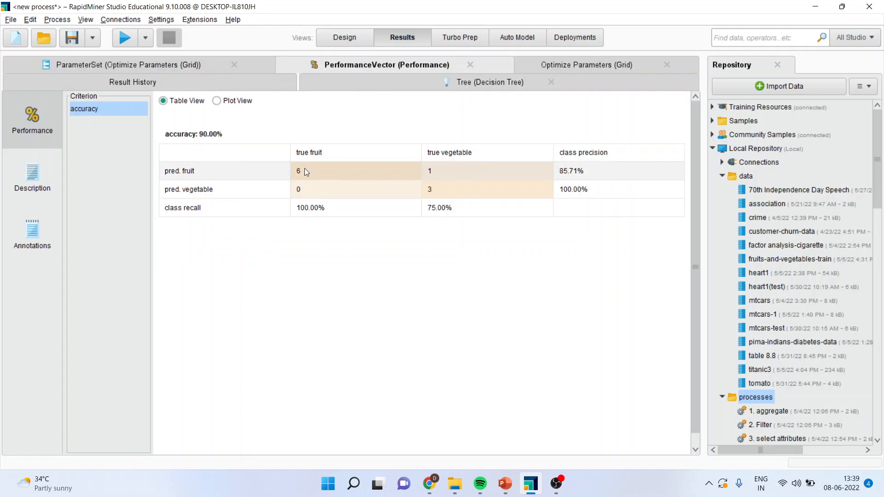
{"action": "mouse_move", "coordinate": [389, 177]}
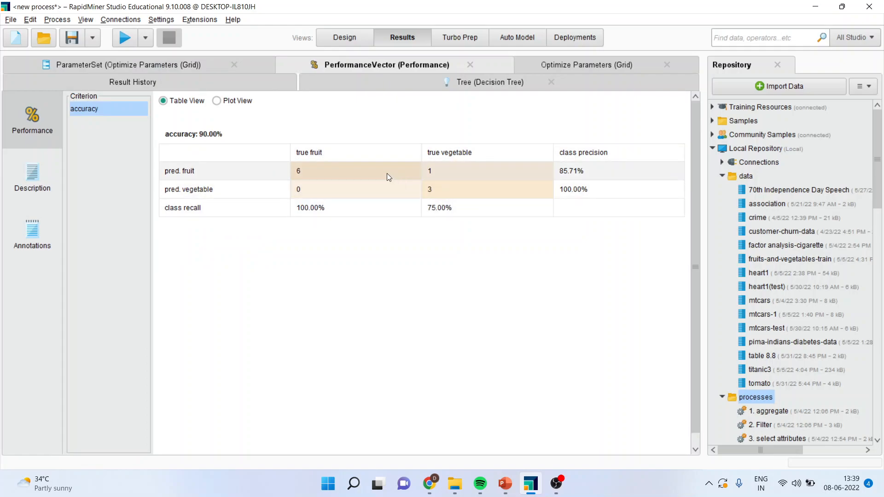
{"action": "left_click", "coordinate": [586, 64]}
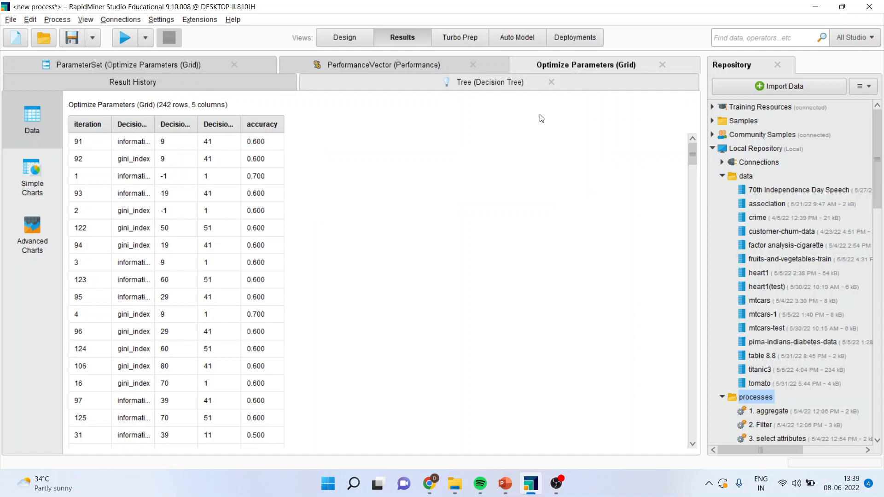
Widen the Decision Tree.criterion column to show full names, then switch to PowerPoint.
{"action": "left_click_drag", "start_coordinate": [150, 124], "coordinate": [188, 124]}
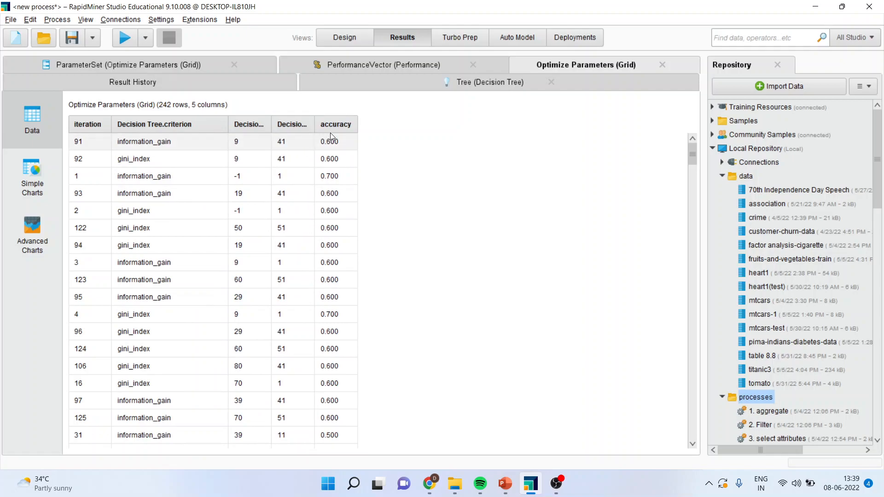
{"action": "mouse_move", "coordinate": [353, 149]}
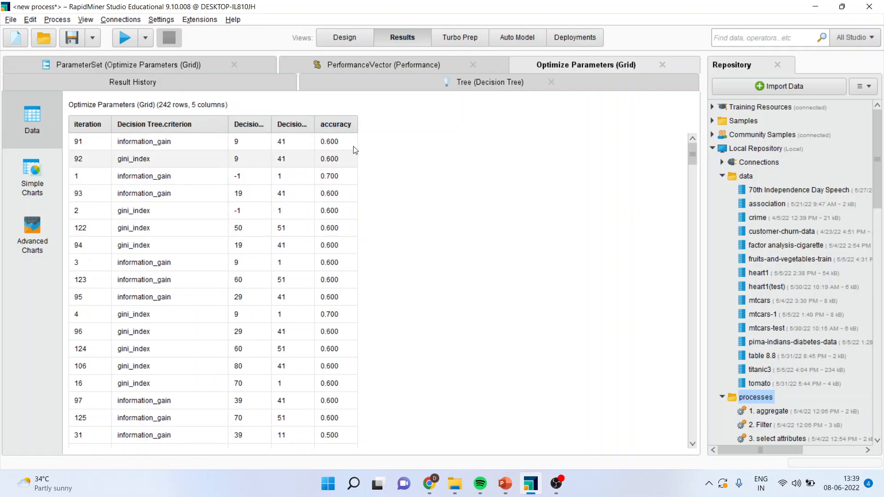
{"action": "mouse_move", "coordinate": [355, 146]}
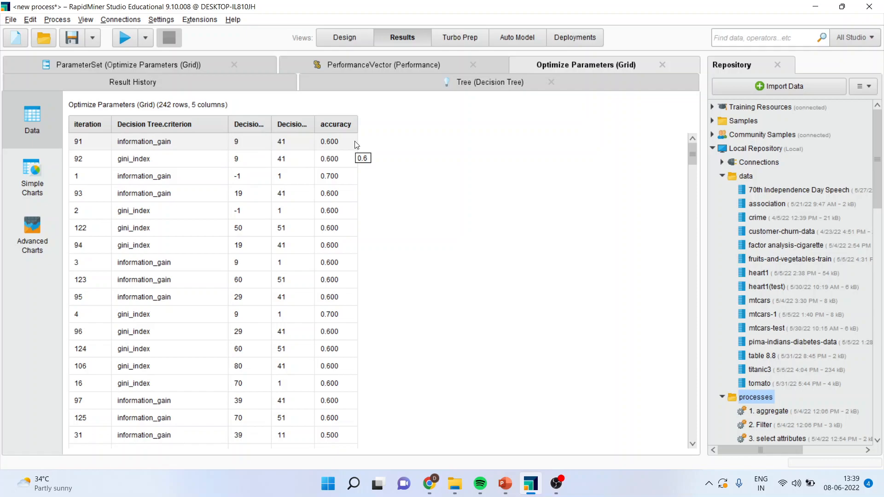
{"action": "left_click", "coordinate": [504, 483]}
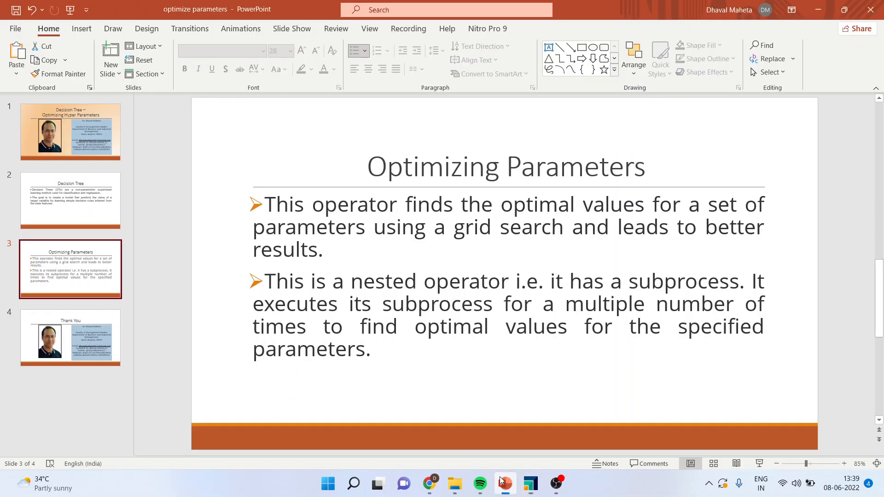
Show the closing Thank You slide (slide 4) as a full-screen slide show.
{"action": "left_click", "coordinate": [70, 338]}
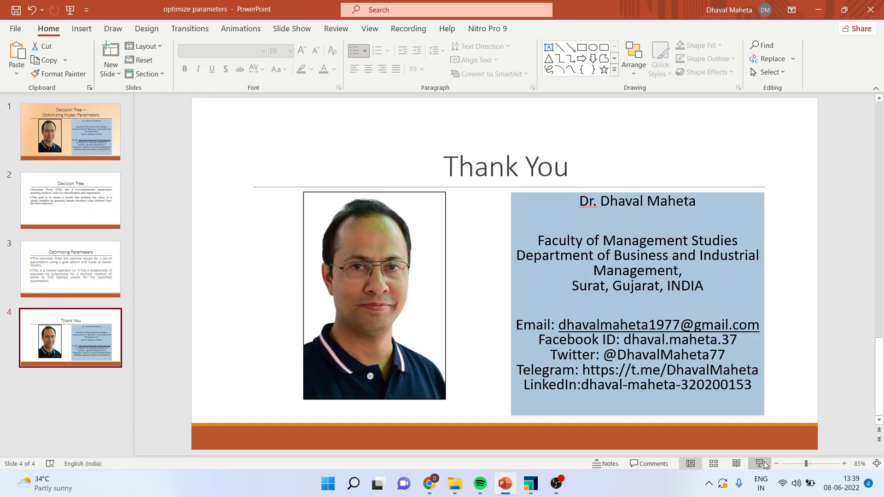
{"action": "left_click", "coordinate": [759, 465]}
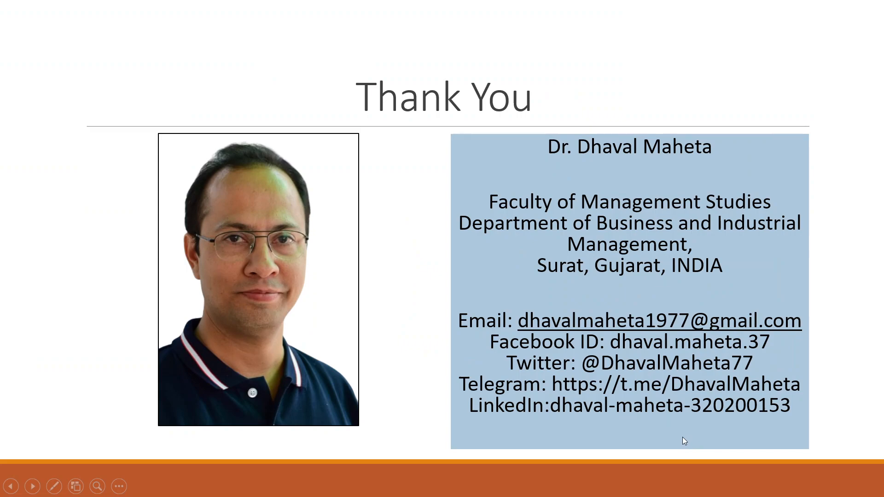